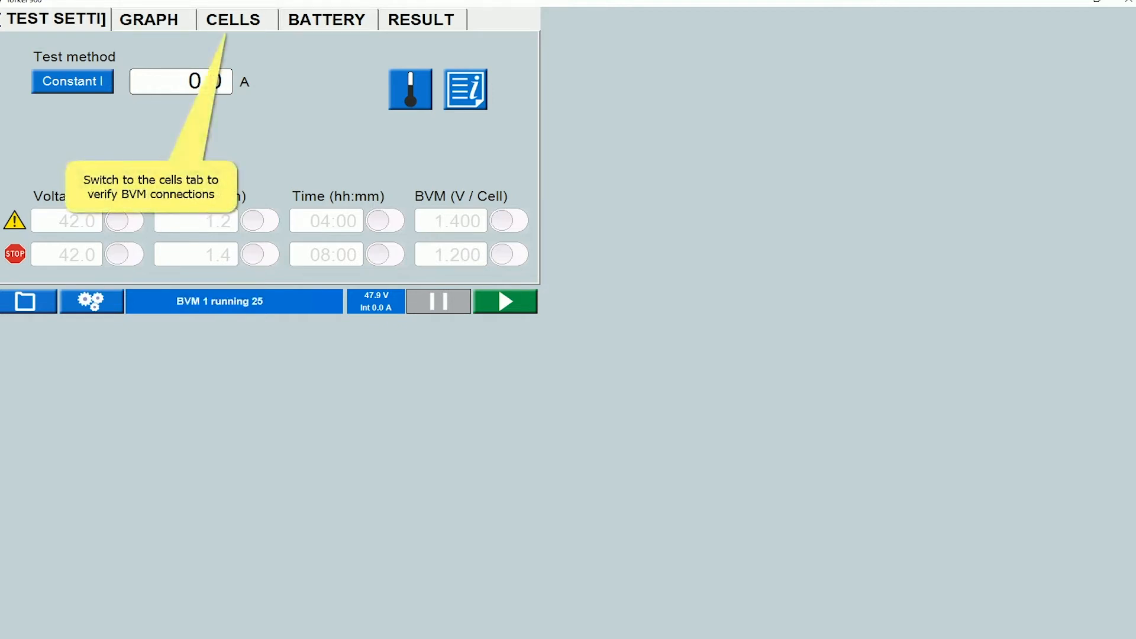
Check the 24 measured cell voltages, then view battery details showing 24 cells at 2.00 V.
{"action": "left_click", "coordinate": [233, 19]}
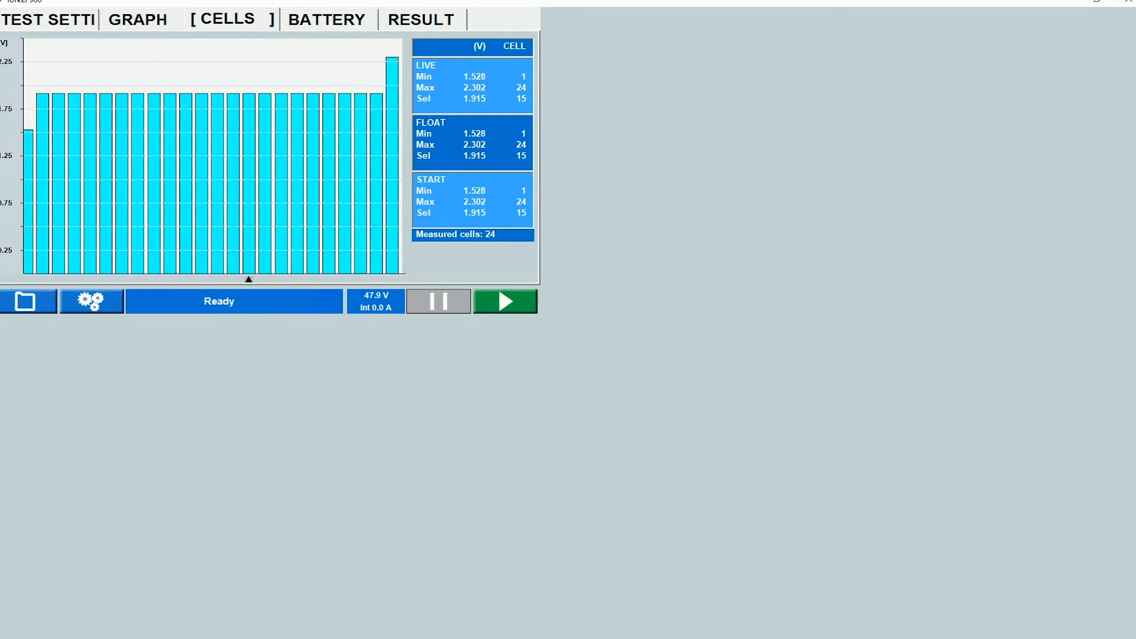
{"action": "left_click", "coordinate": [504, 301]}
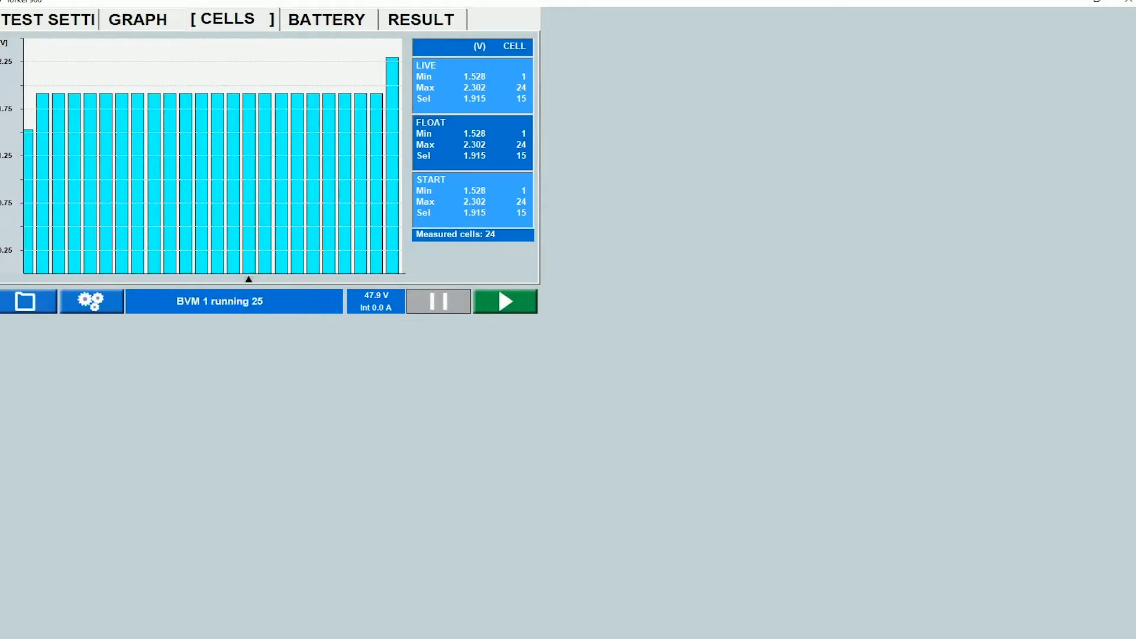
{"action": "left_click", "coordinate": [440, 301]}
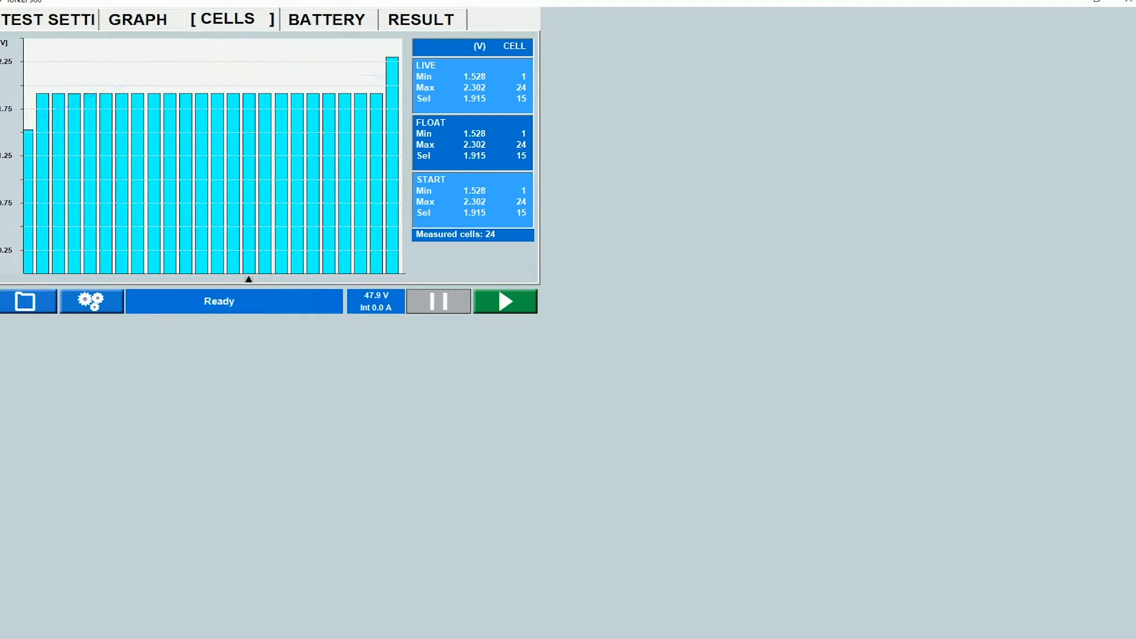
{"action": "left_click", "coordinate": [504, 301]}
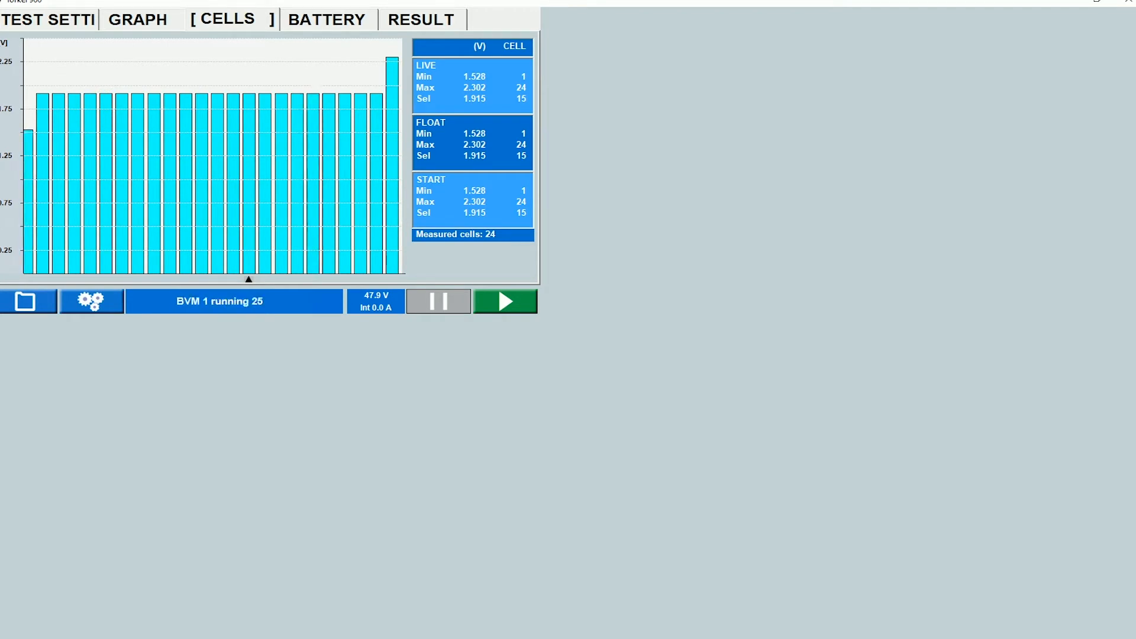
{"action": "left_click", "coordinate": [323, 19]}
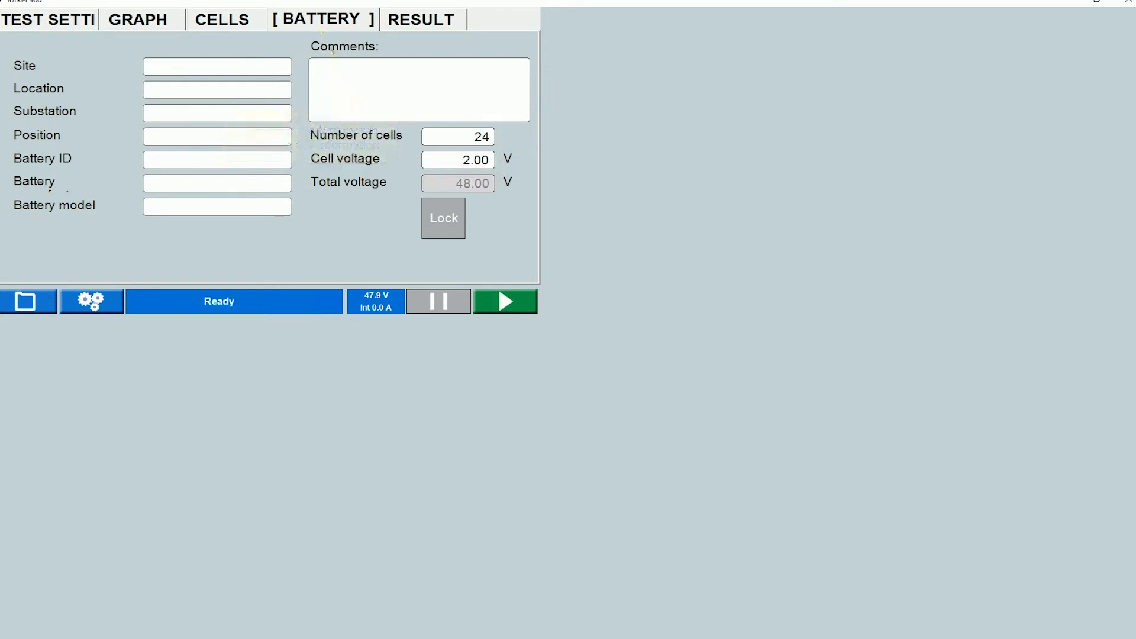
Show the Result page with capacity and voltage results still empty.
{"action": "left_click", "coordinate": [420, 19]}
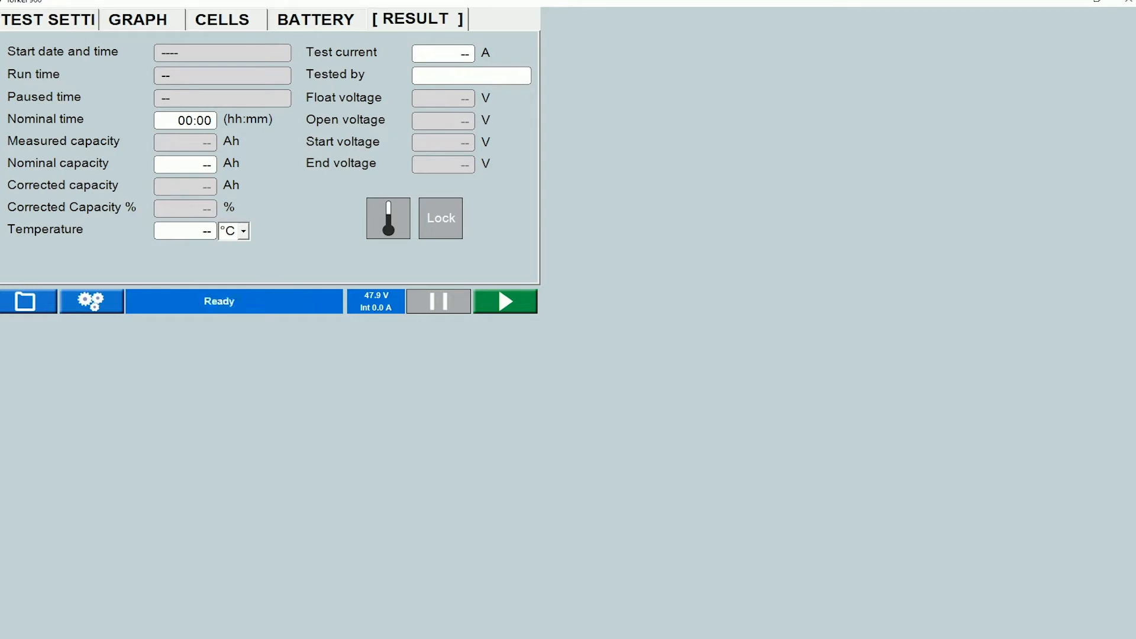
Set the result's nominal time to 01:00.
{"action": "left_click", "coordinate": [185, 120]}
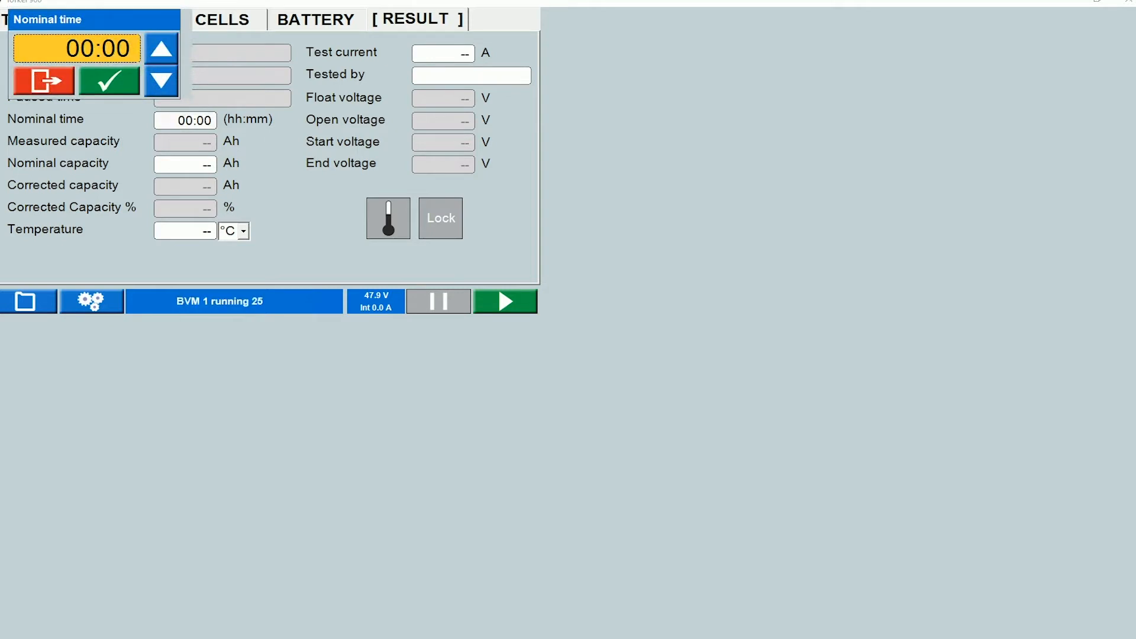
{"action": "left_click", "coordinate": [161, 47]}
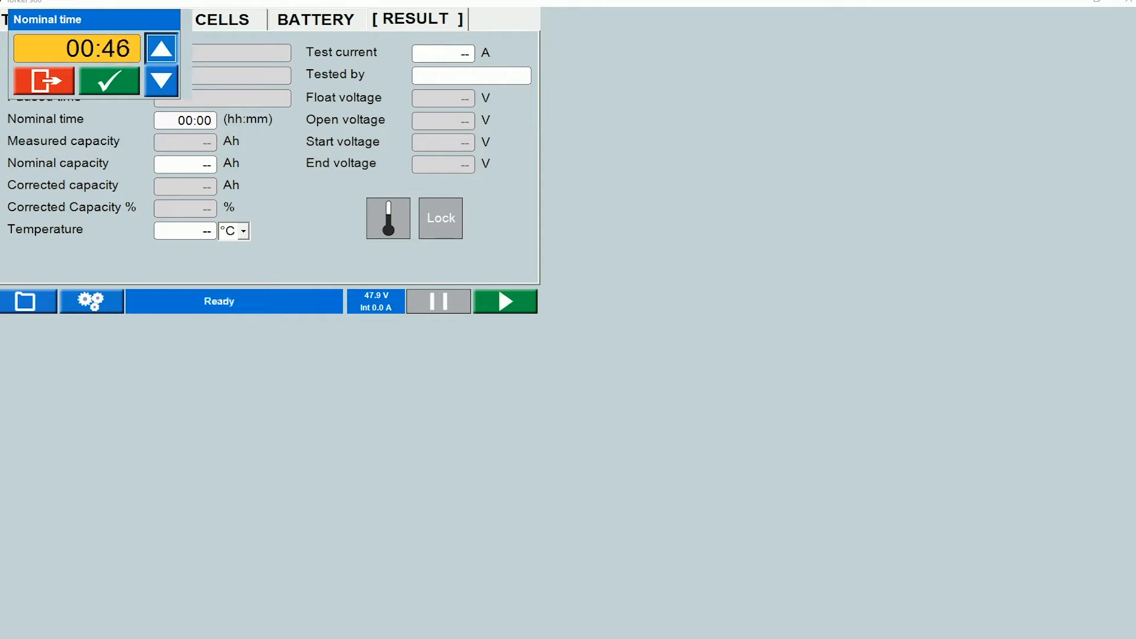
{"action": "left_click", "coordinate": [161, 48]}
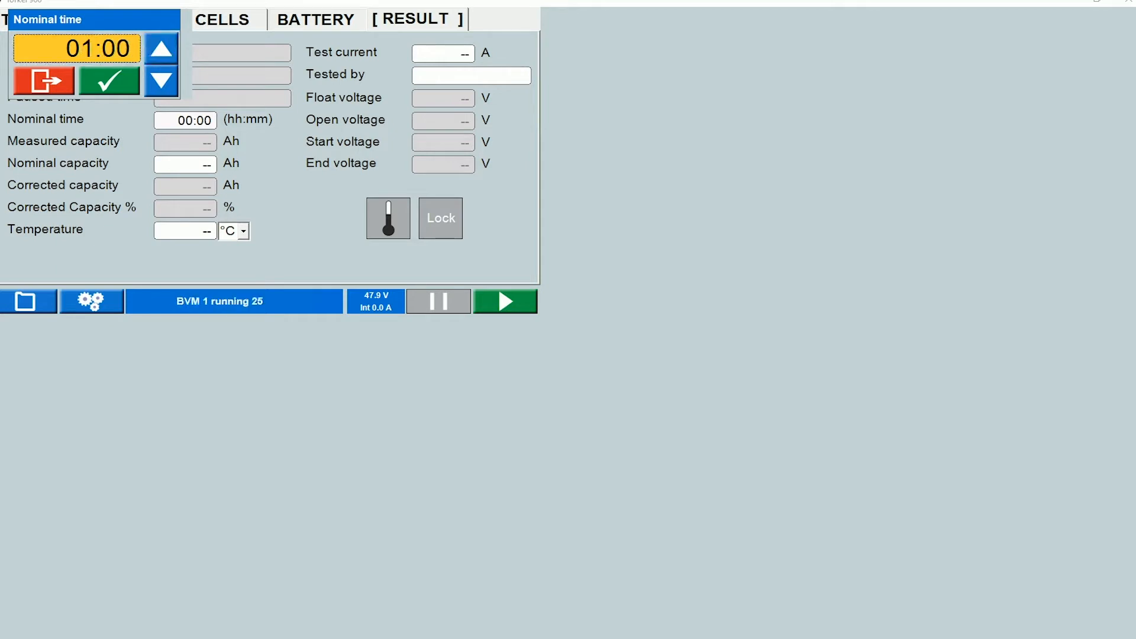
{"action": "left_click", "coordinate": [184, 163]}
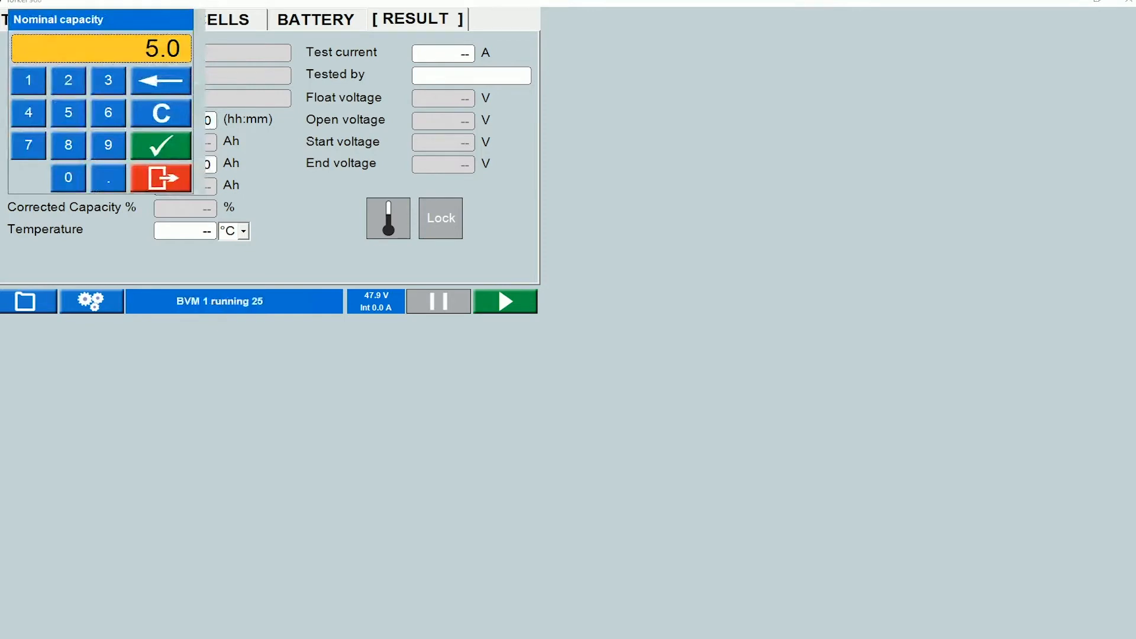
Enter a nominal capacity of 25.0 Ah and a temperature of 27 °C.
{"action": "left_click", "coordinate": [161, 80]}
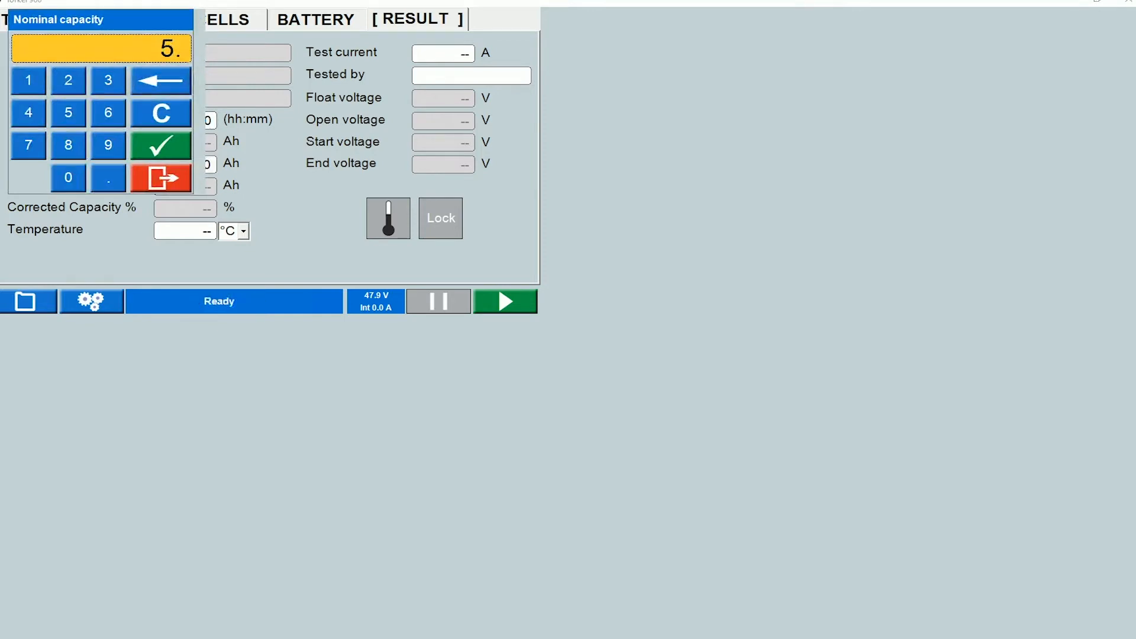
{"action": "left_click", "coordinate": [67, 81]}
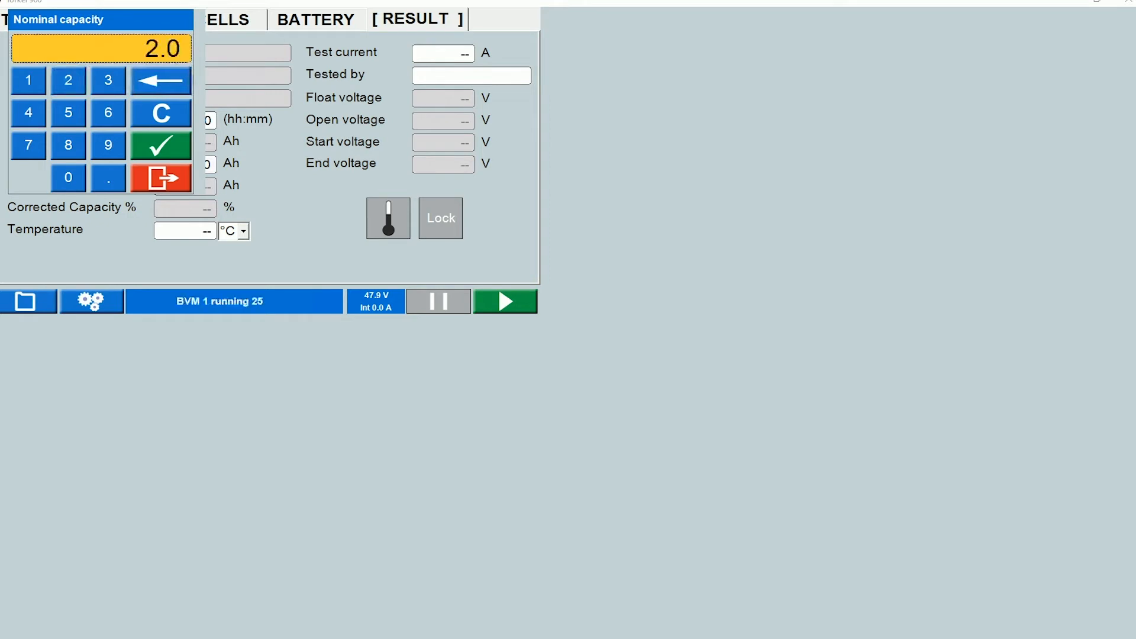
{"action": "left_click", "coordinate": [159, 145]}
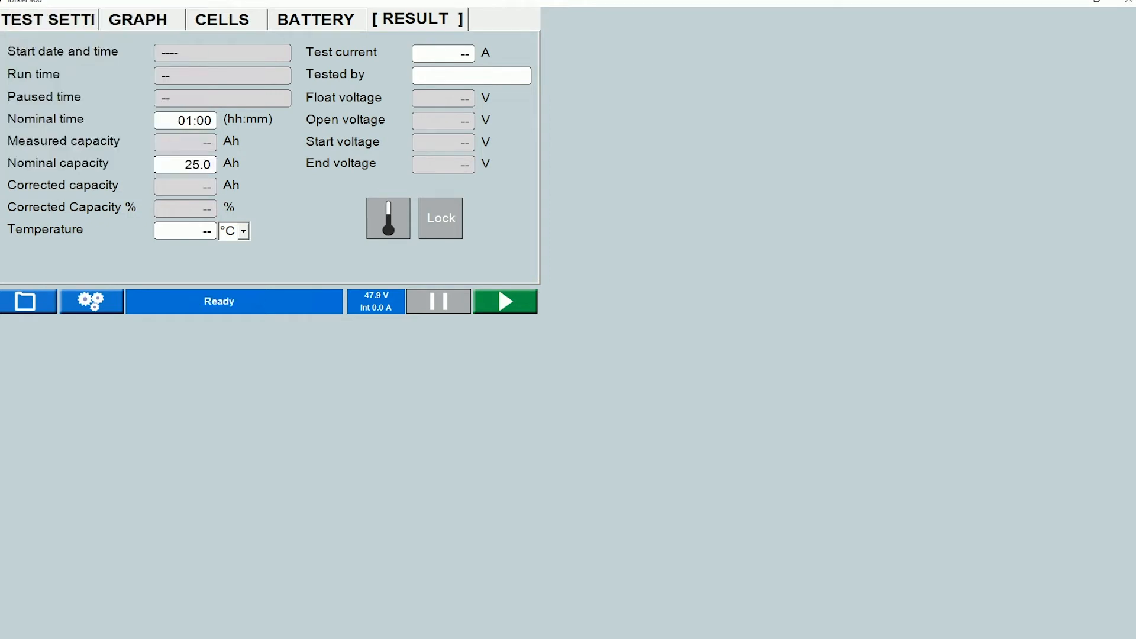
{"action": "left_click", "coordinate": [184, 230]}
{"action": "type", "text": "27"}
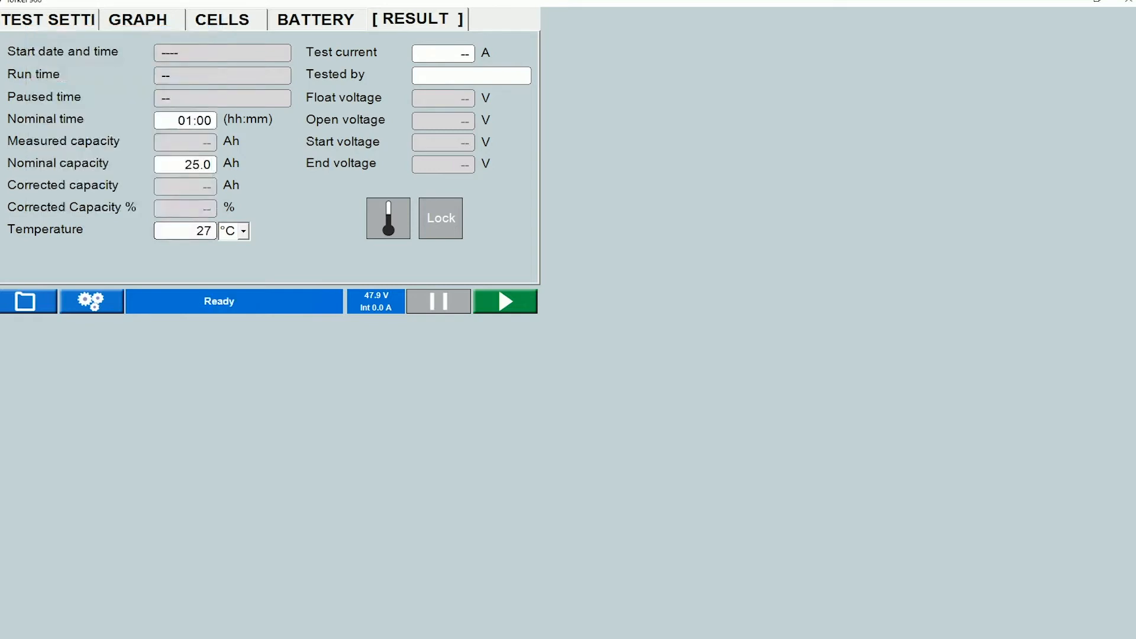
Record a 25.0 A test current and tester 'Sanket', then return to test settings.
{"action": "left_click", "coordinate": [442, 53]}
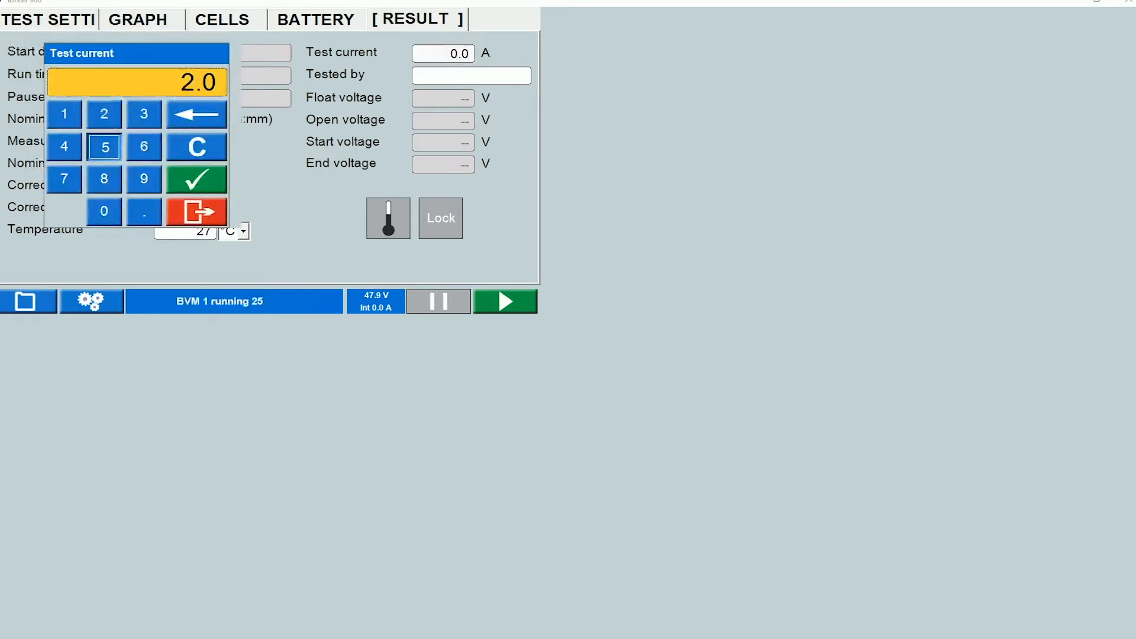
{"action": "left_click", "coordinate": [196, 178]}
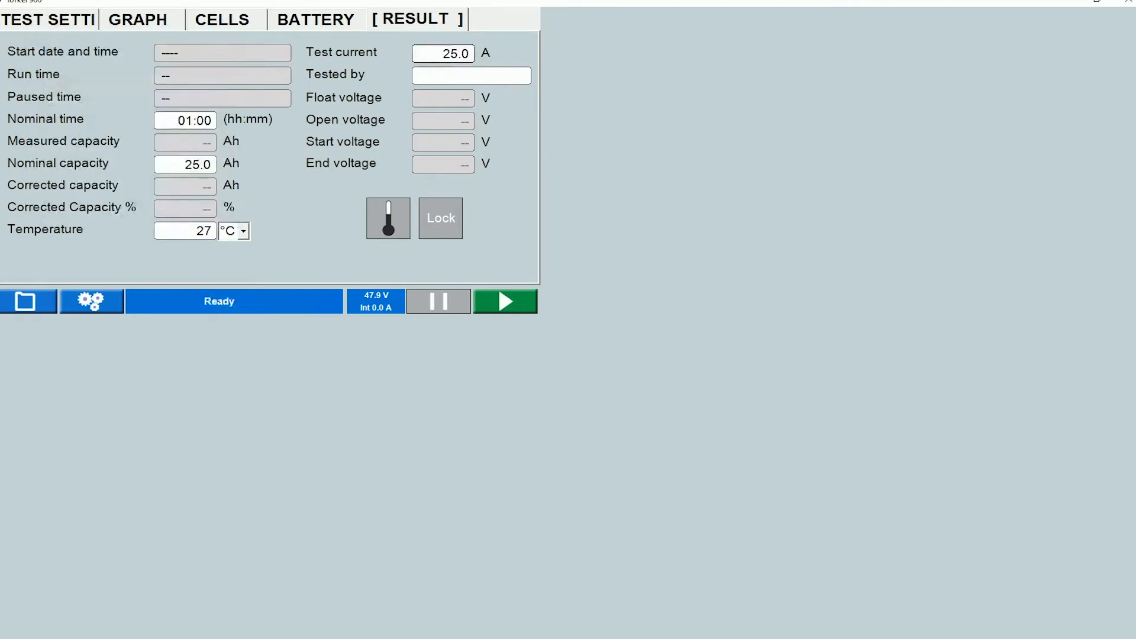
{"action": "left_click", "coordinate": [510, 300]}
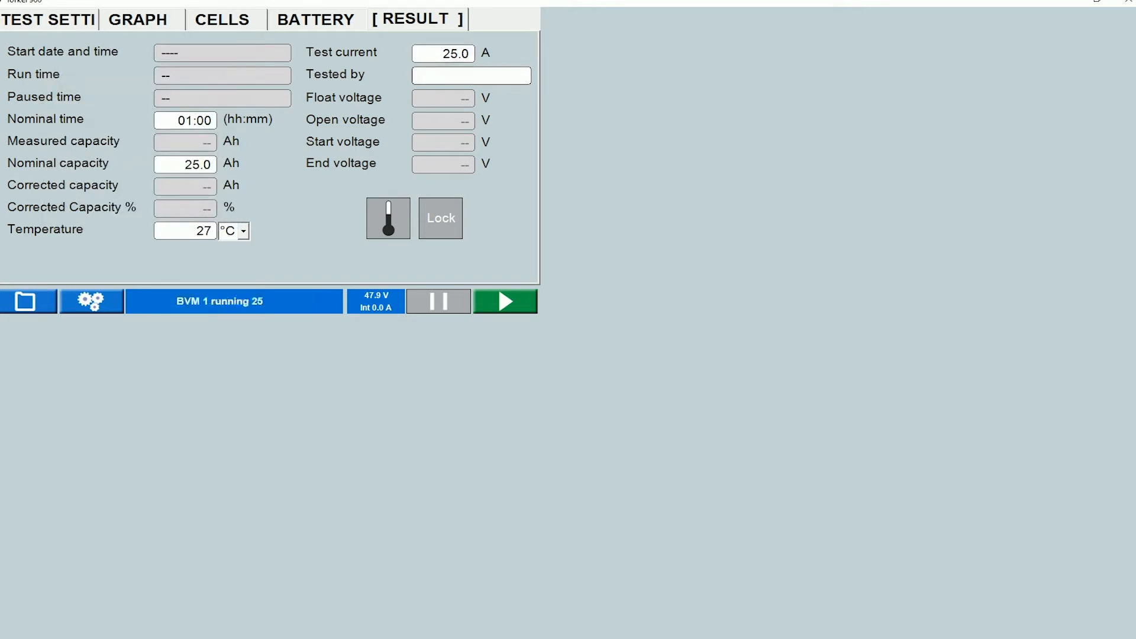
{"action": "type", "text": "Sanket"}
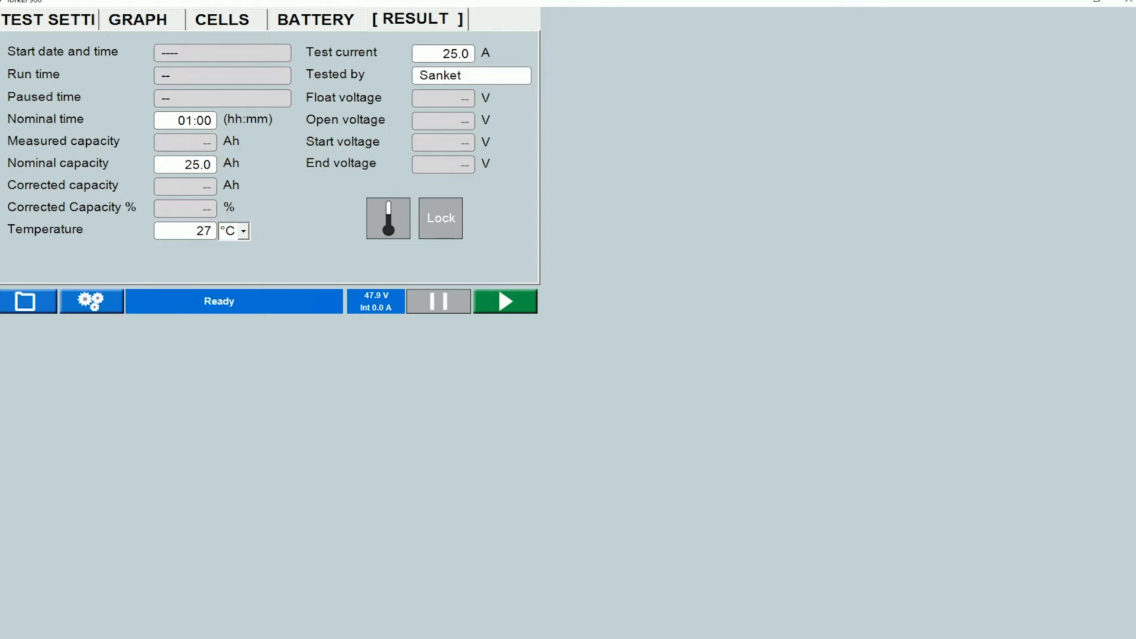
{"action": "left_click", "coordinate": [504, 300]}
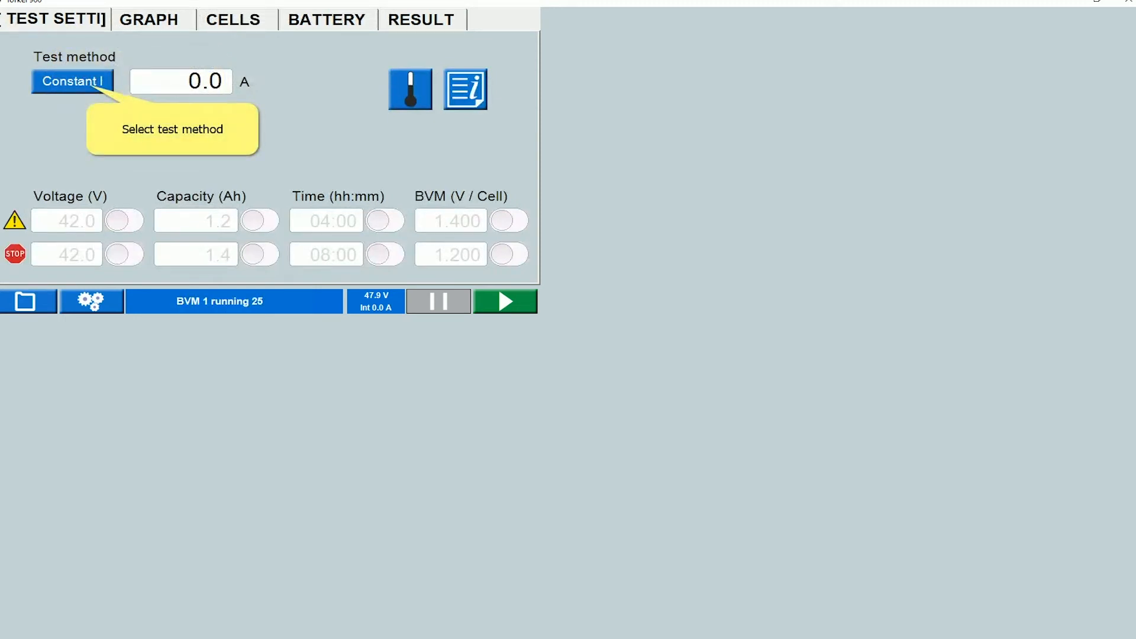
Choose the Constant I test method with a 25.0 A discharge current.
{"action": "left_click", "coordinate": [71, 80]}
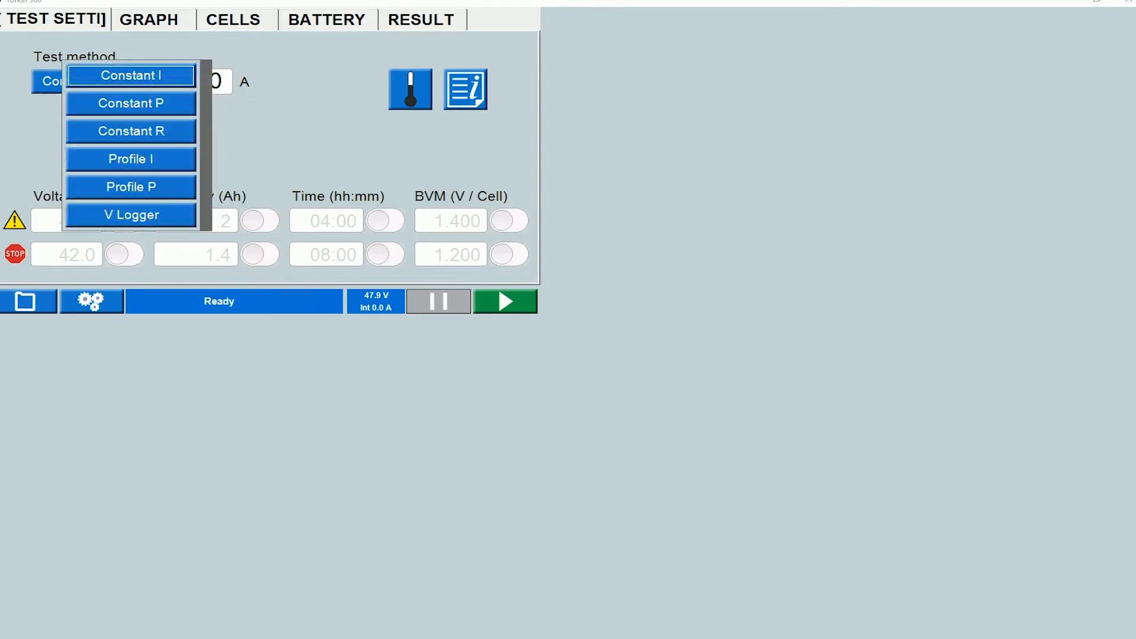
{"action": "left_click", "coordinate": [130, 75]}
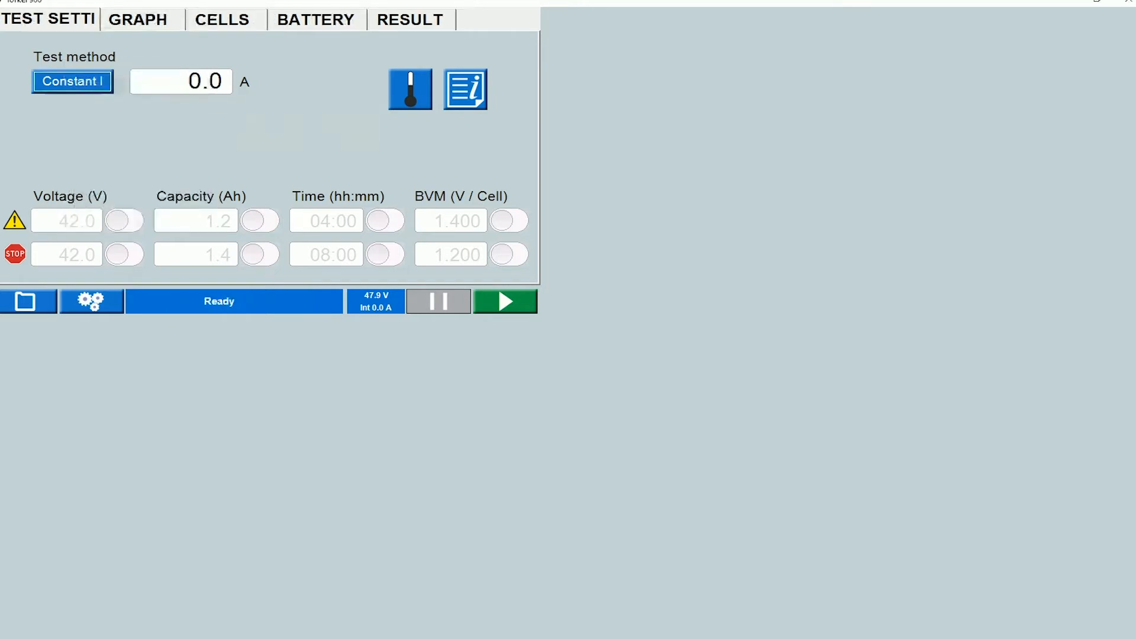
{"action": "left_click", "coordinate": [181, 81]}
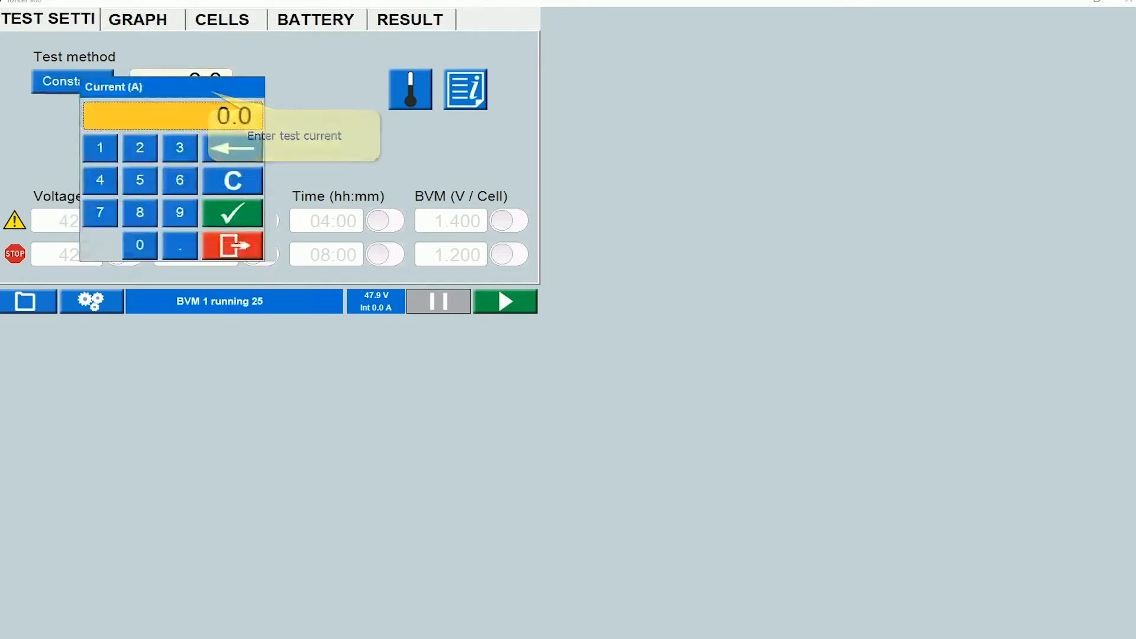
{"action": "left_click", "coordinate": [232, 212]}
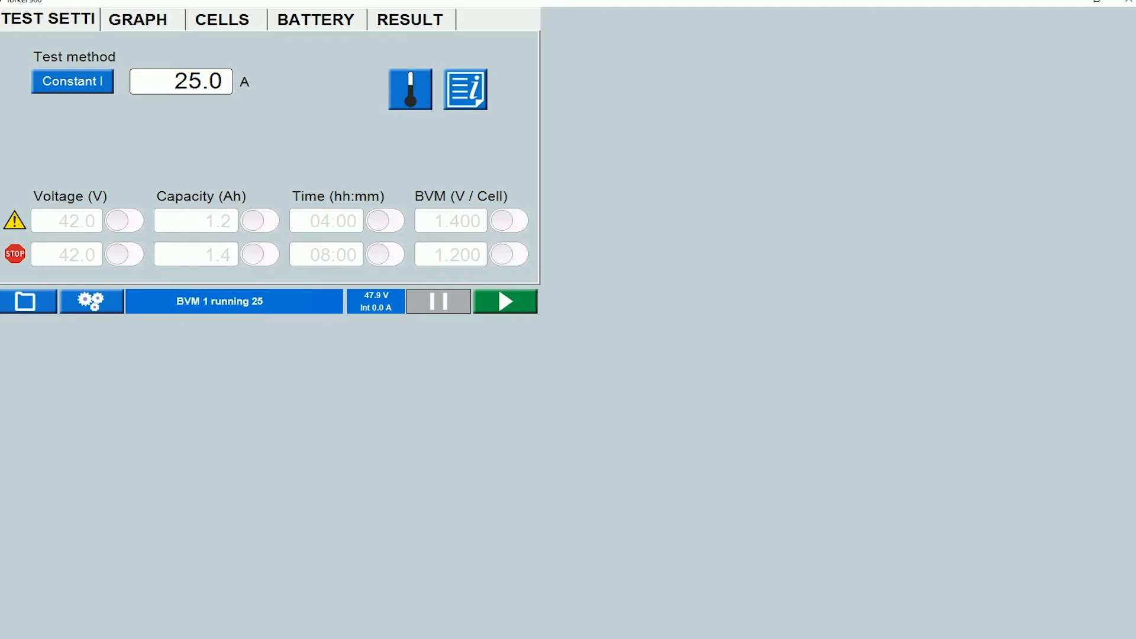
{"action": "mouse_move", "coordinate": [410, 90]}
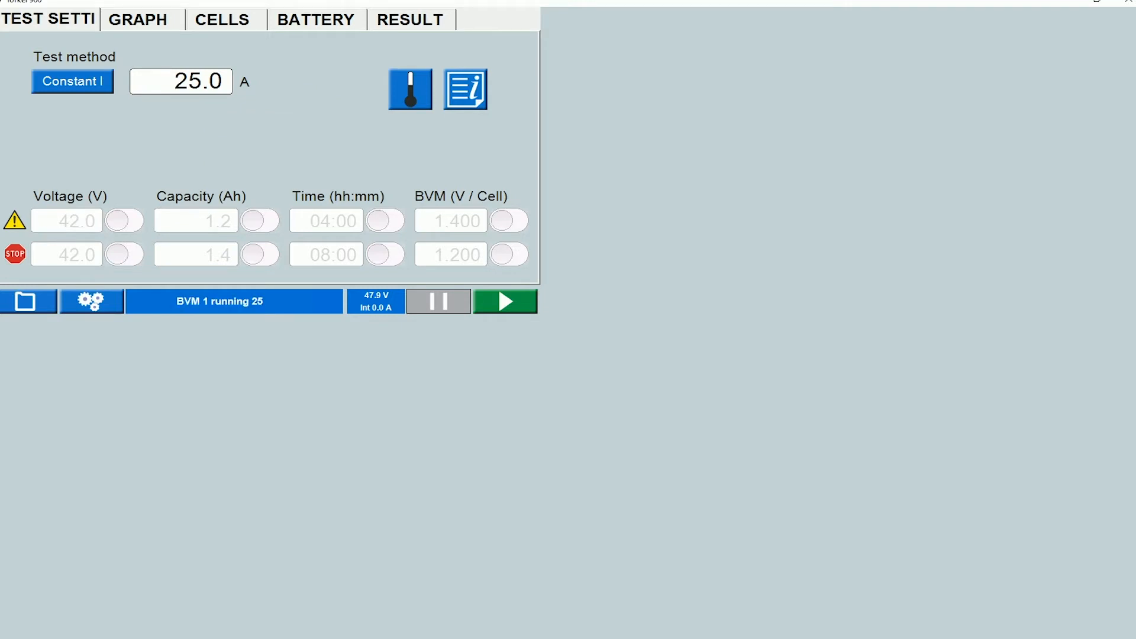
{"action": "mouse_move", "coordinate": [91, 301]}
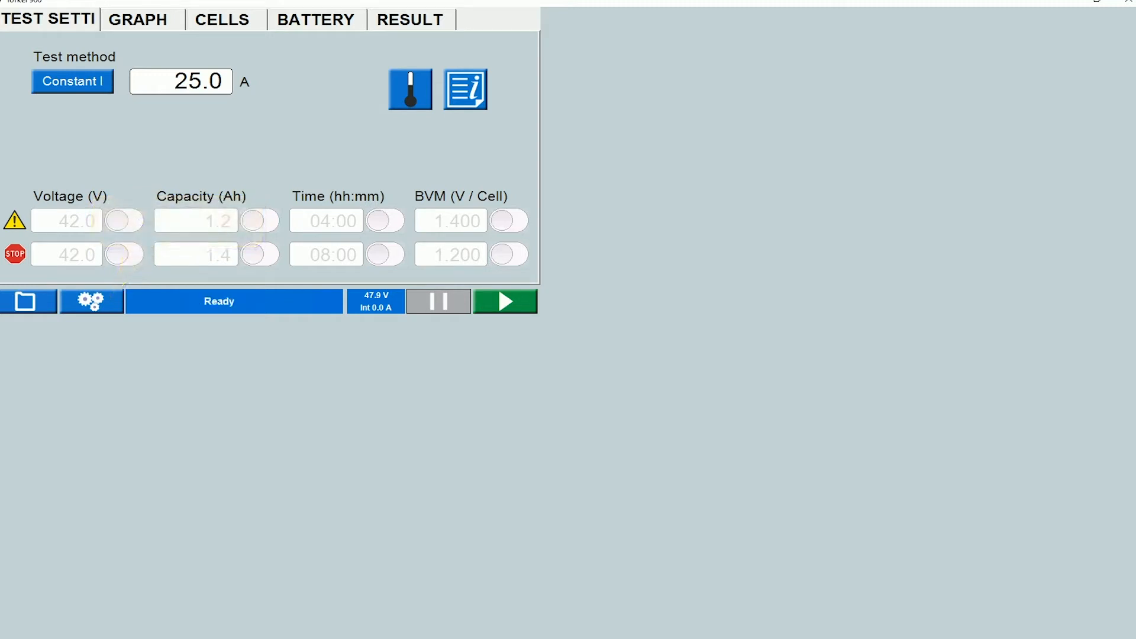
Set IEEE 450/1188 time correction at 27 °C, giving a 1.015 factor.
{"action": "left_click", "coordinate": [410, 89]}
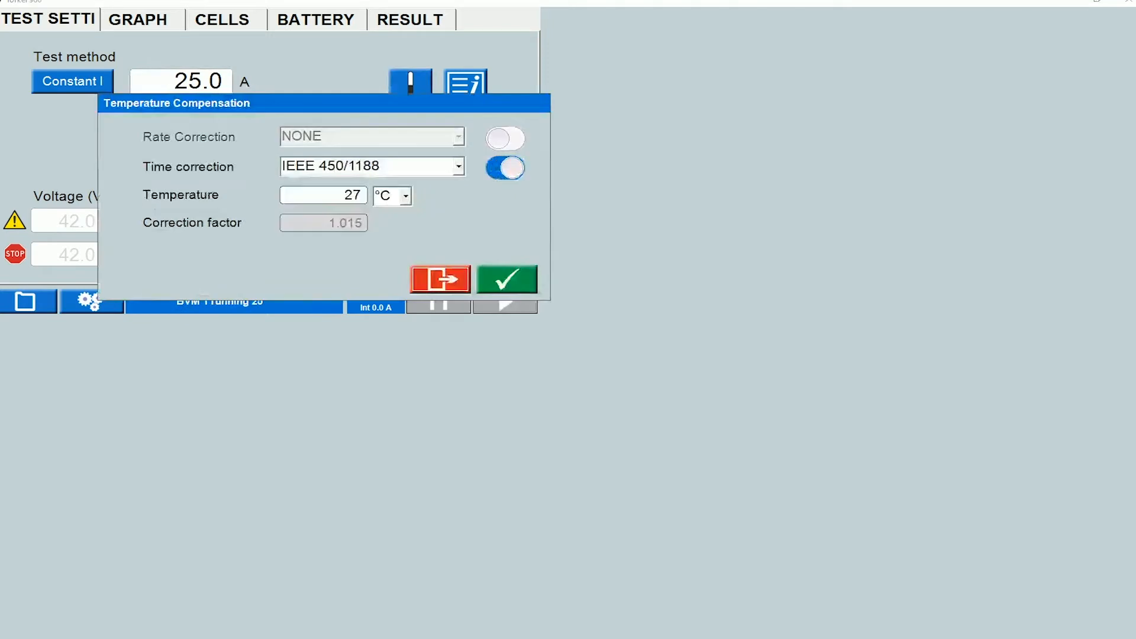
{"action": "left_click", "coordinate": [506, 278]}
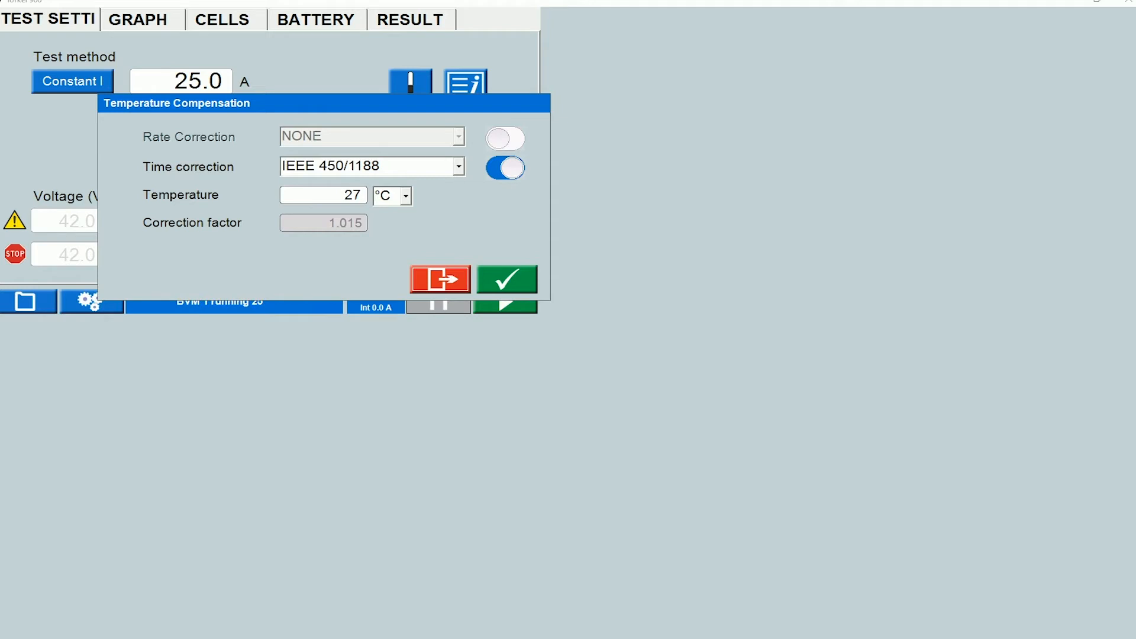
{"action": "left_click", "coordinate": [458, 166]}
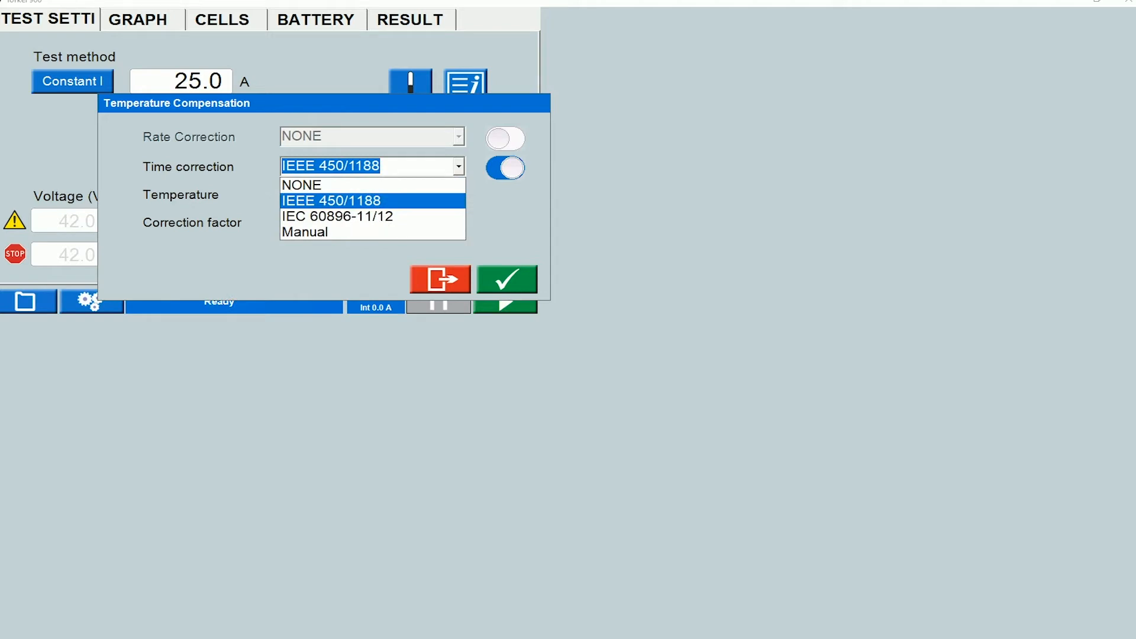
{"action": "left_click", "coordinate": [330, 201]}
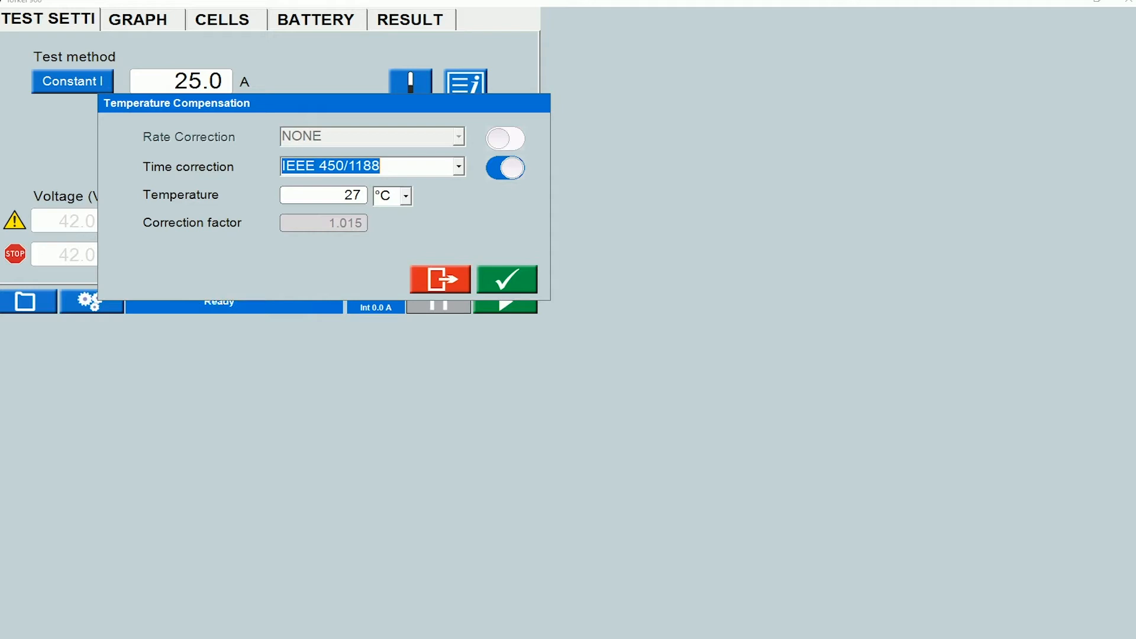
{"action": "left_click", "coordinate": [506, 278]}
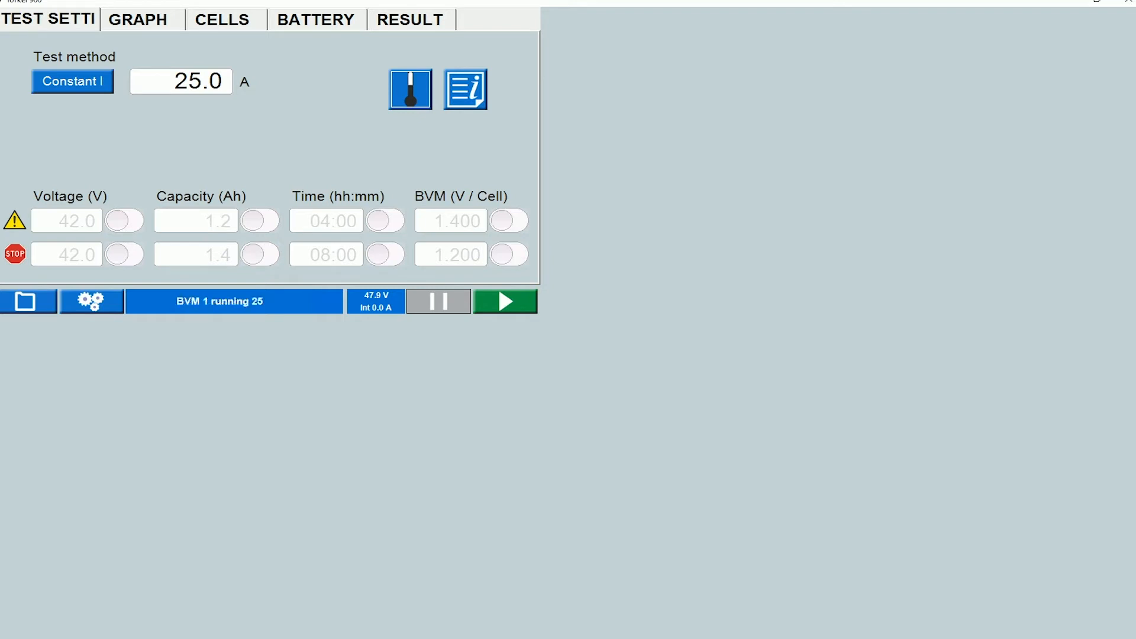
Enable the 42.0 V stop limit and 1.400 V/cell warning, then view the 24 cell voltages.
{"action": "left_click", "coordinate": [508, 220]}
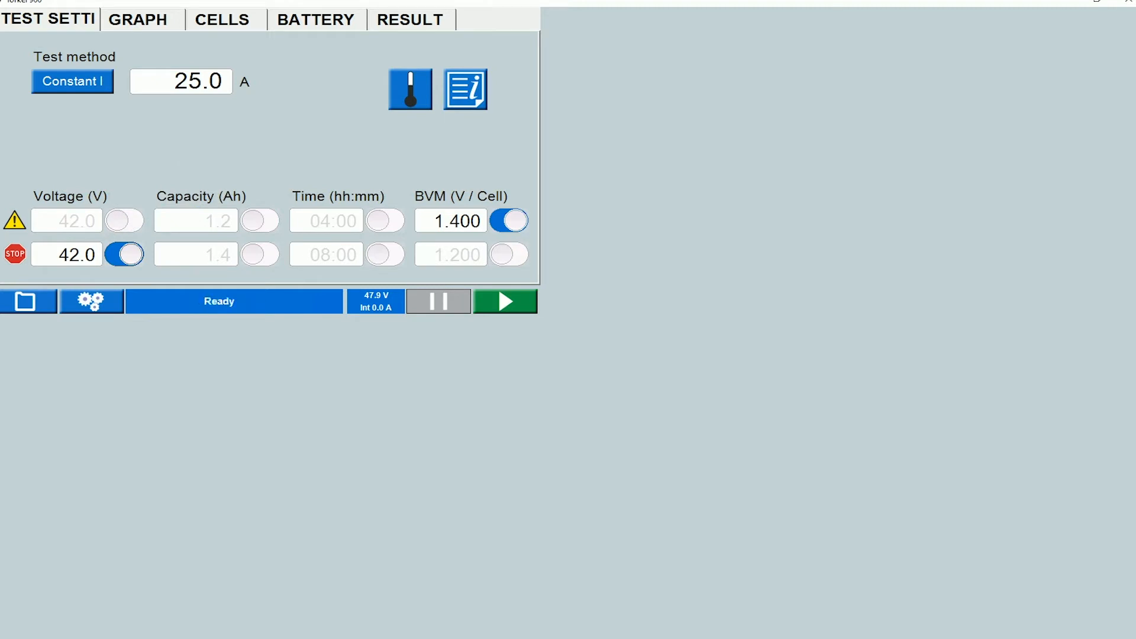
{"action": "left_click", "coordinate": [223, 19]}
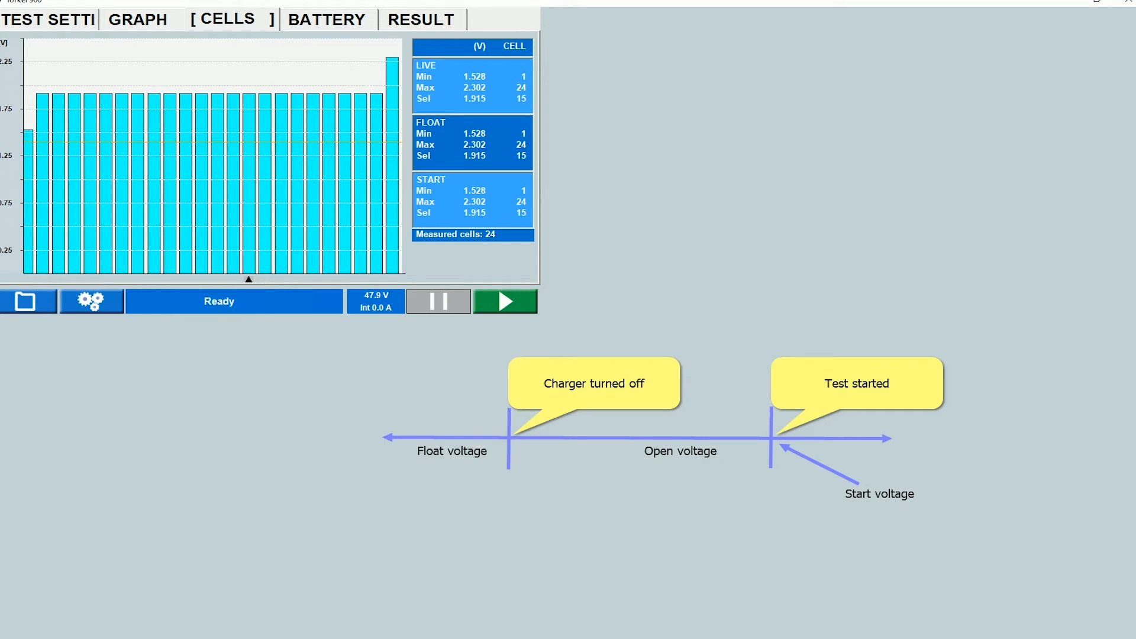
Return to the test settings and start the 25.0 A discharge test.
{"action": "left_click", "coordinate": [505, 301]}
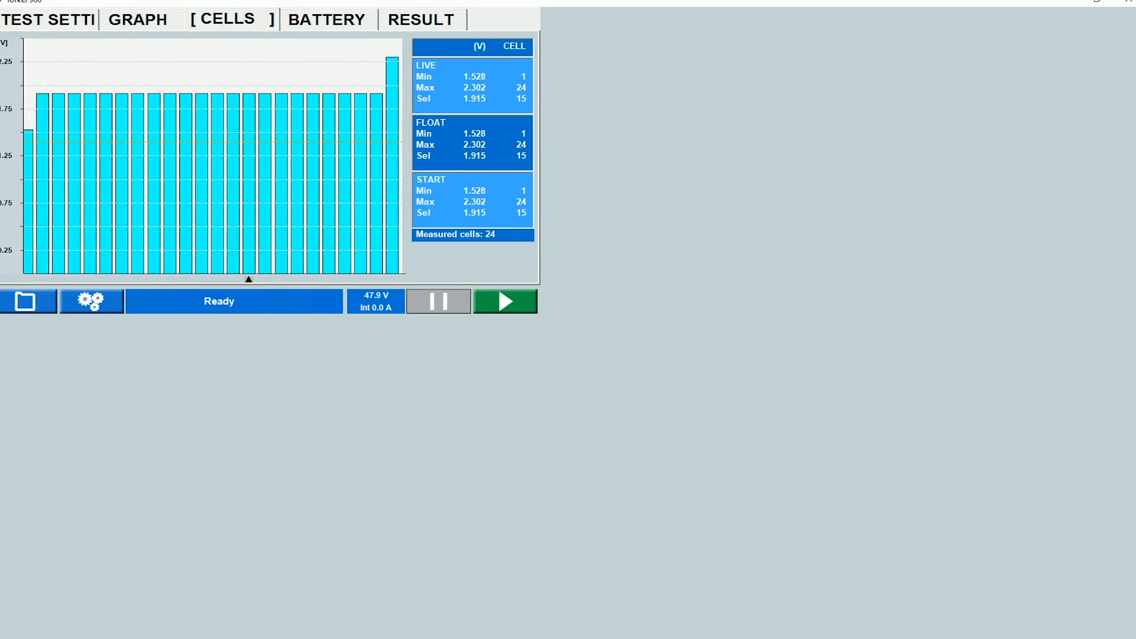
{"action": "left_click", "coordinate": [49, 19]}
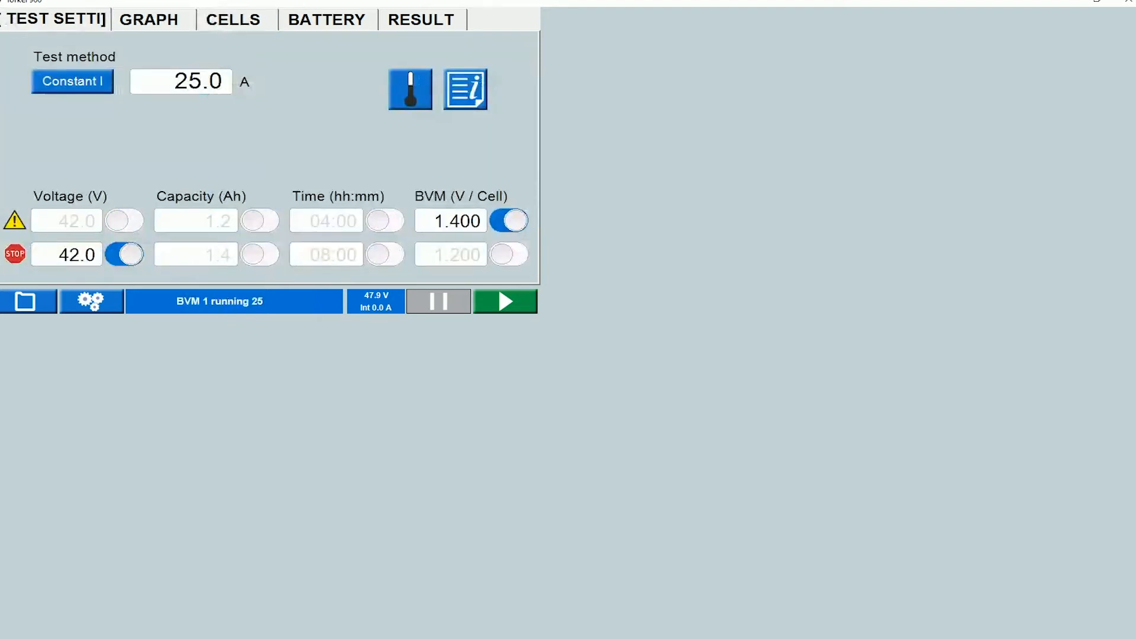
{"action": "left_click", "coordinate": [438, 301]}
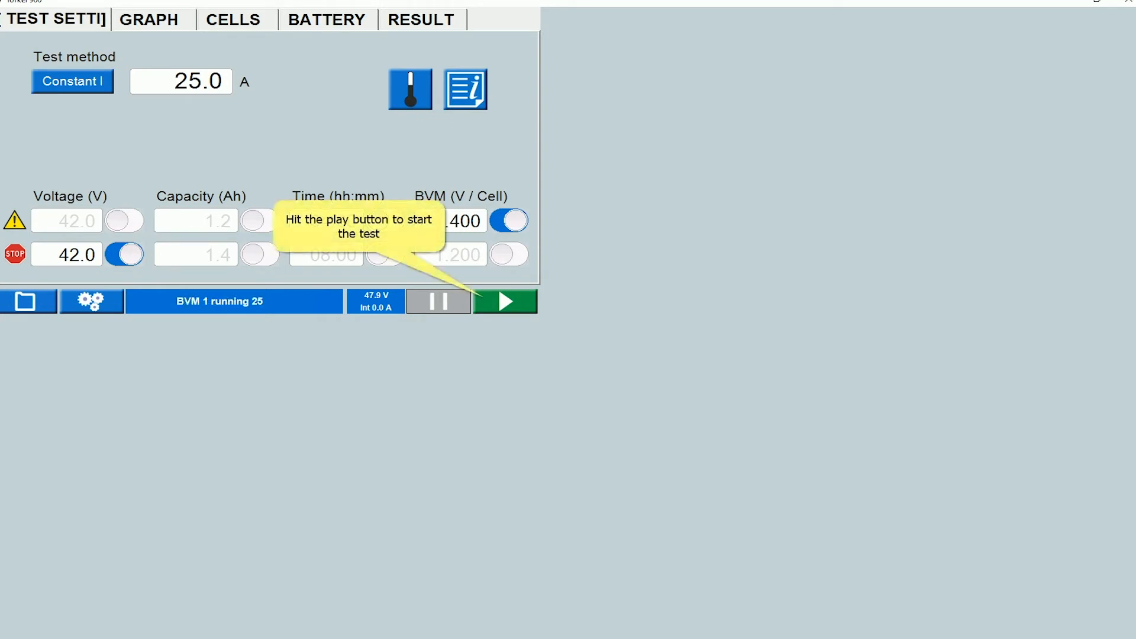
{"action": "left_click", "coordinate": [503, 301]}
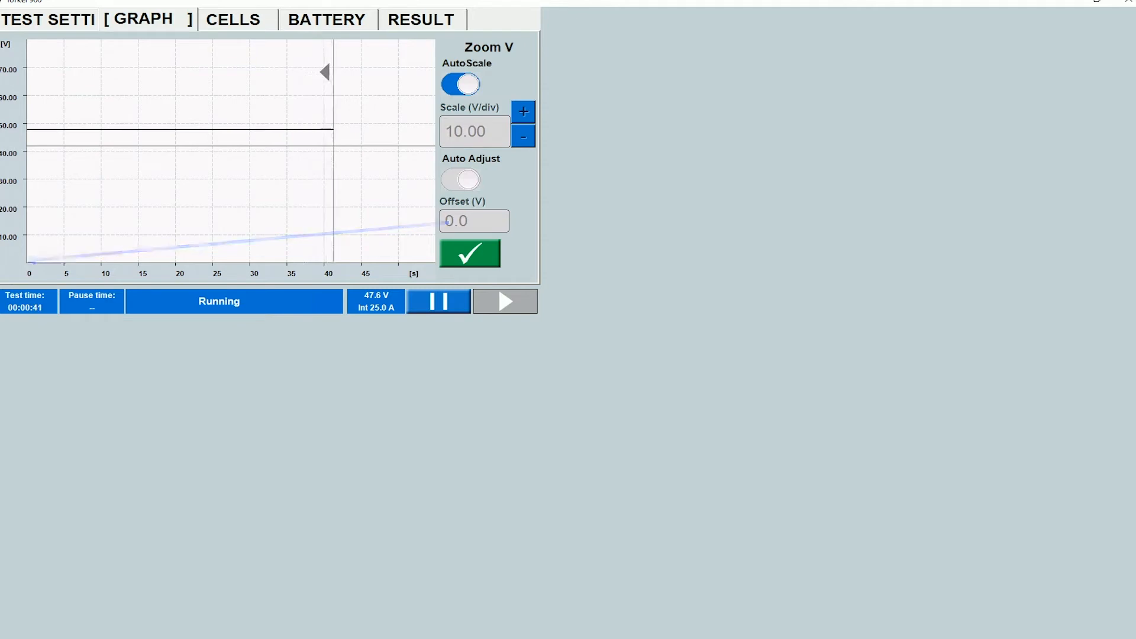
Try a 20 V/div voltage scale, then restore auto-scaling at 10 V/div.
{"action": "left_click", "coordinate": [460, 178]}
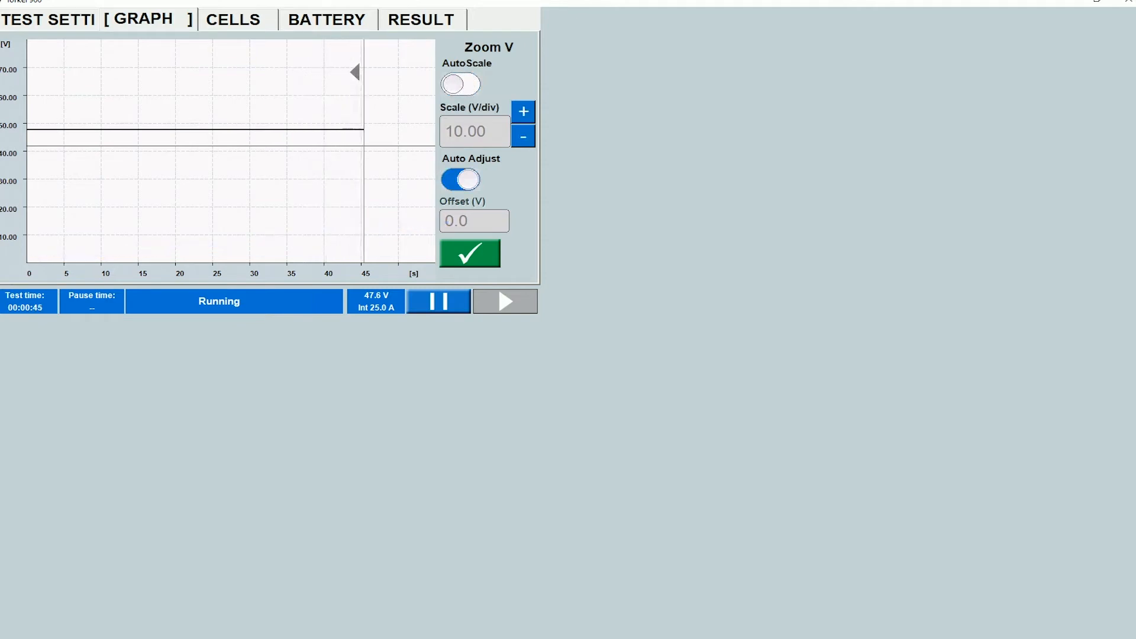
{"action": "left_click", "coordinate": [522, 110]}
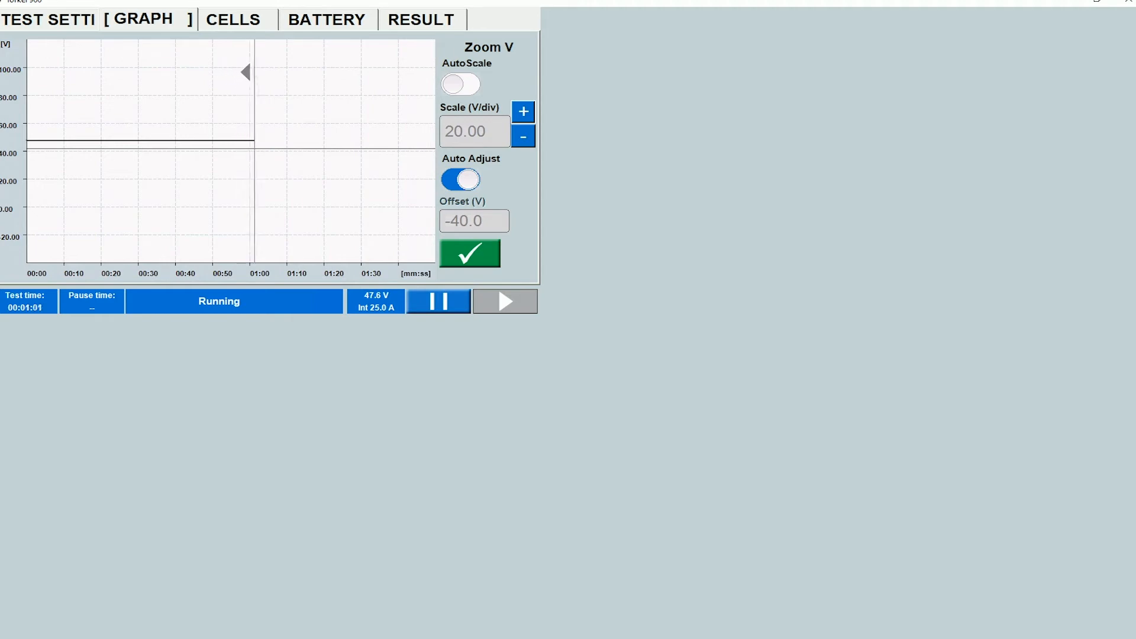
{"action": "left_click", "coordinate": [522, 136]}
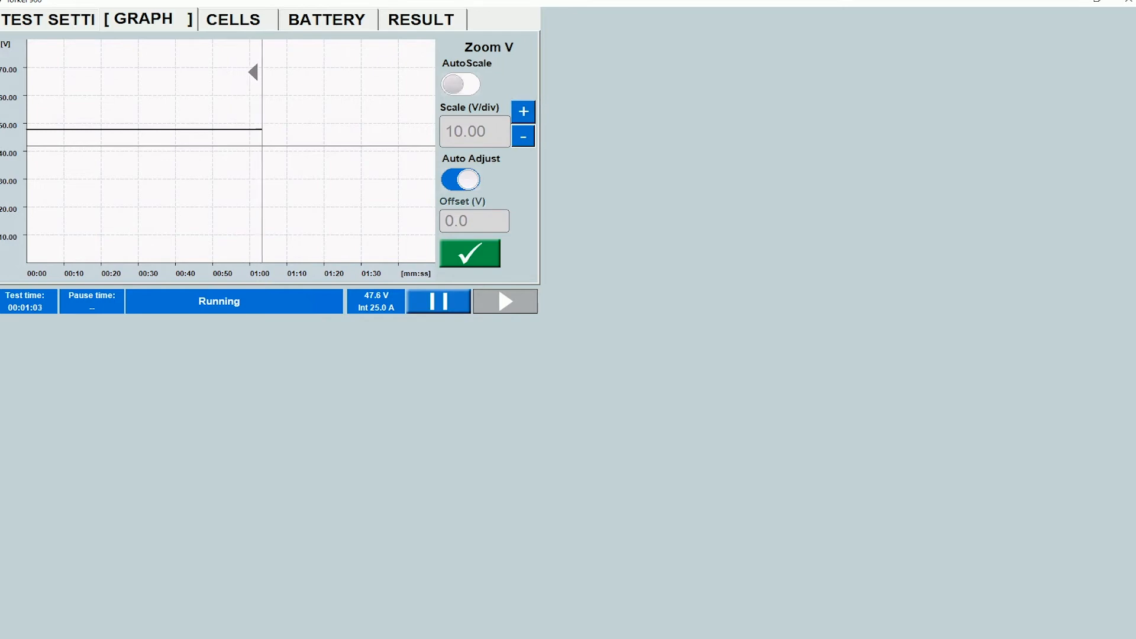
{"action": "left_click", "coordinate": [461, 84]}
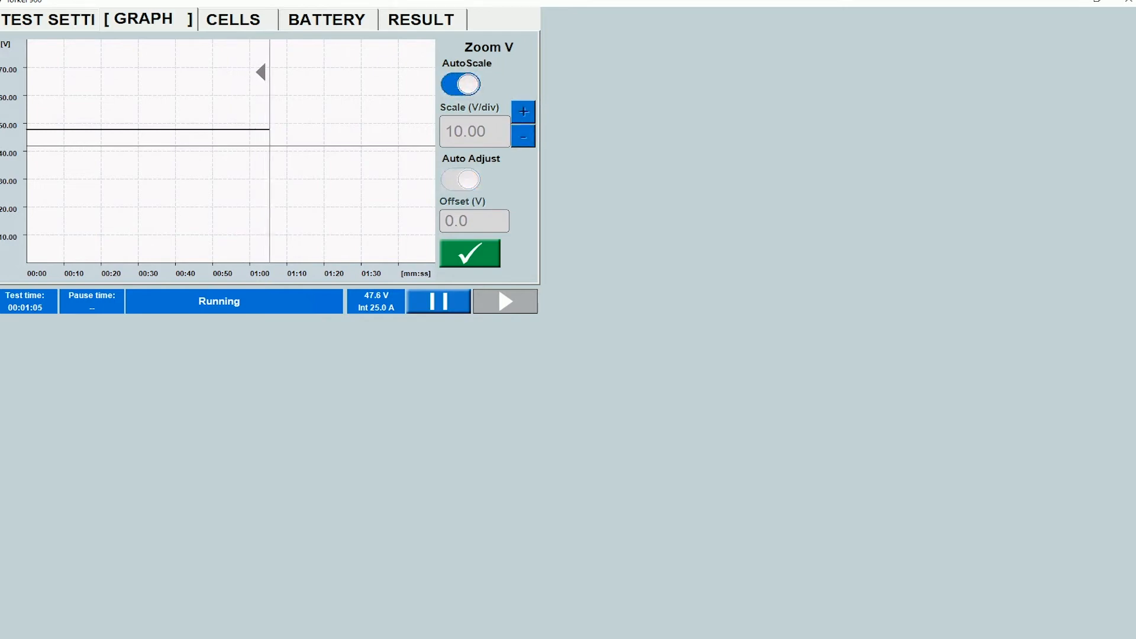
{"action": "left_click", "coordinate": [467, 248]}
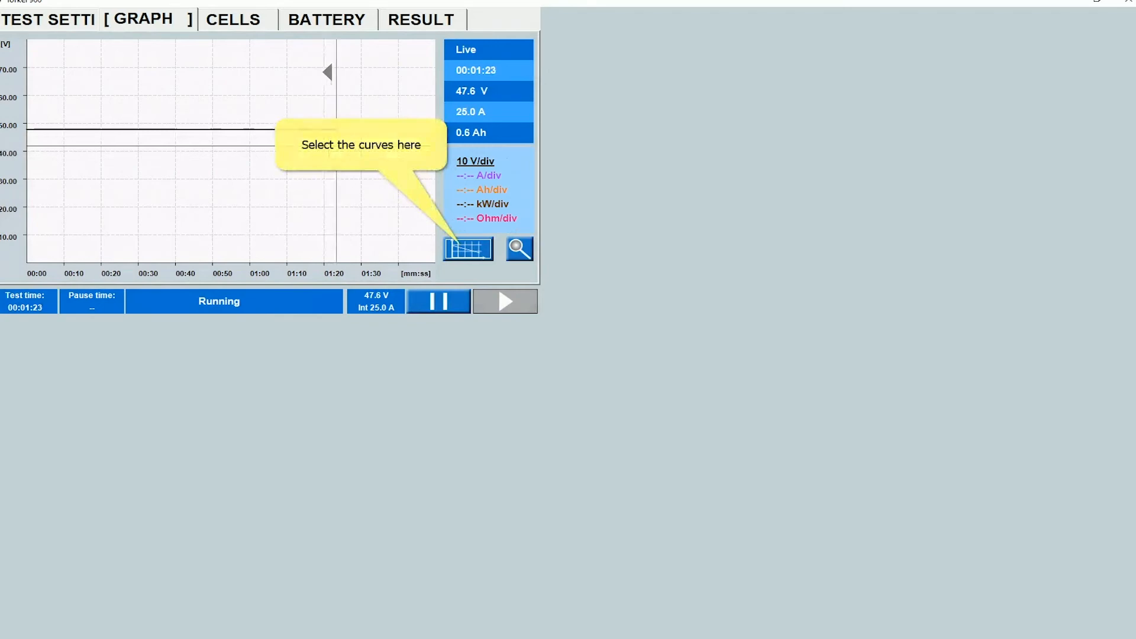
Plot the Ah curve at 0.2 Ah/div alongside voltage, keeping the V axis scale.
{"action": "left_click", "coordinate": [468, 249]}
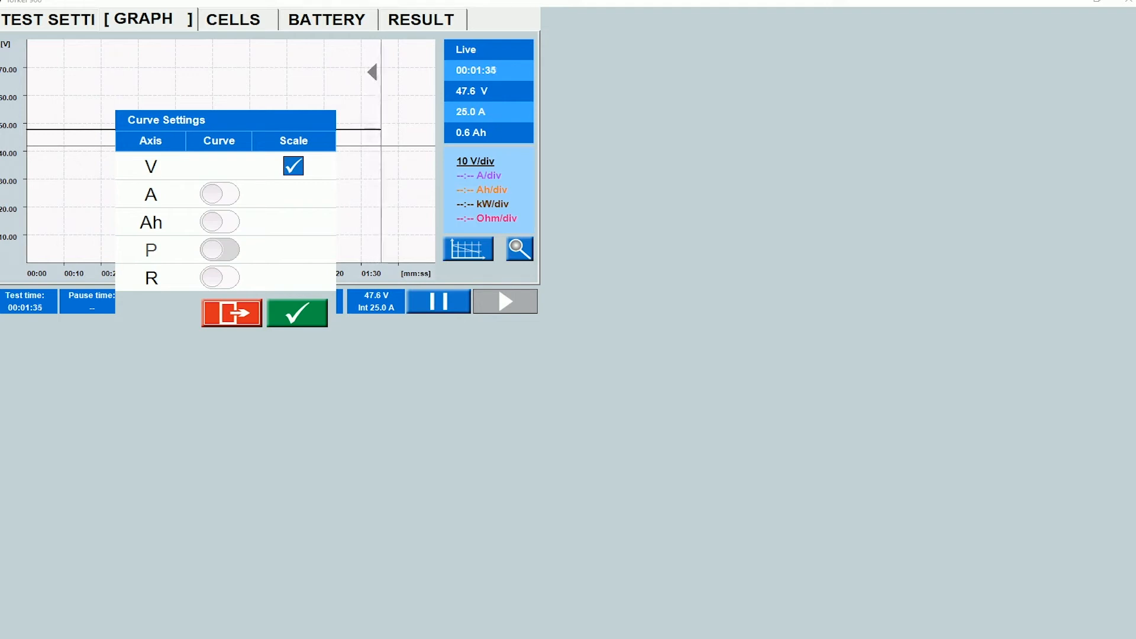
{"action": "left_click", "coordinate": [219, 222]}
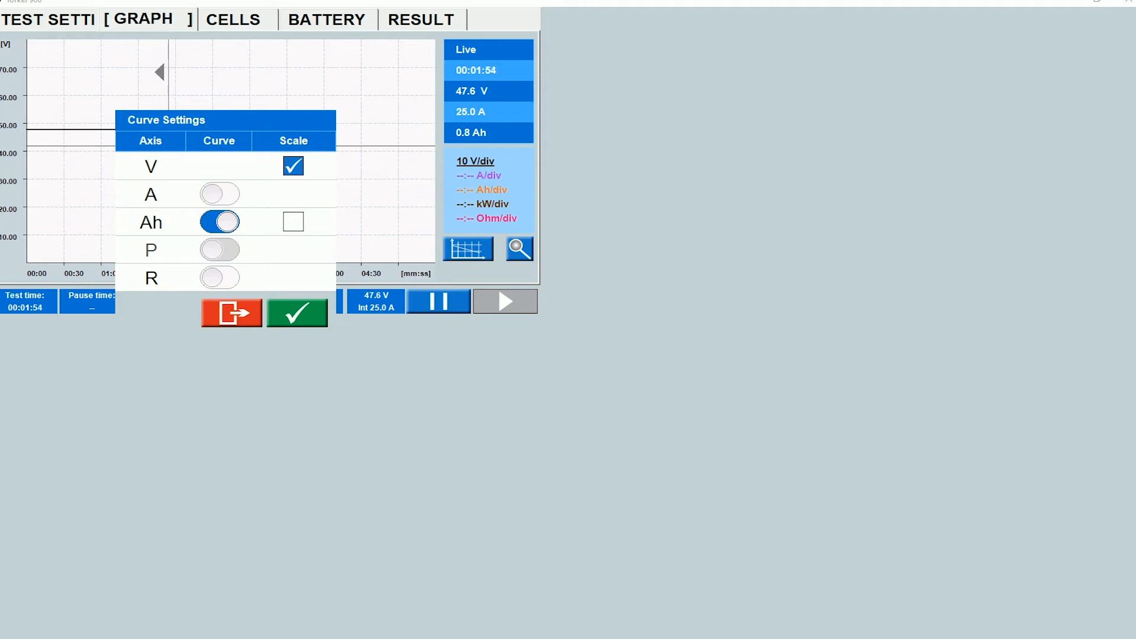
{"action": "left_click", "coordinate": [293, 221]}
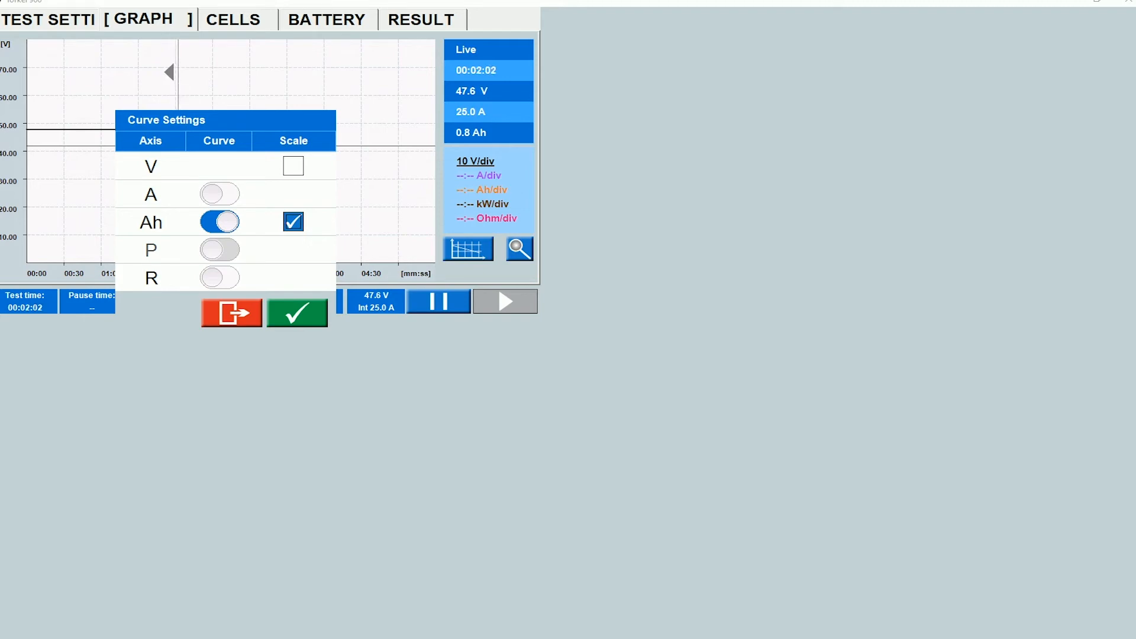
{"action": "left_click", "coordinate": [294, 166]}
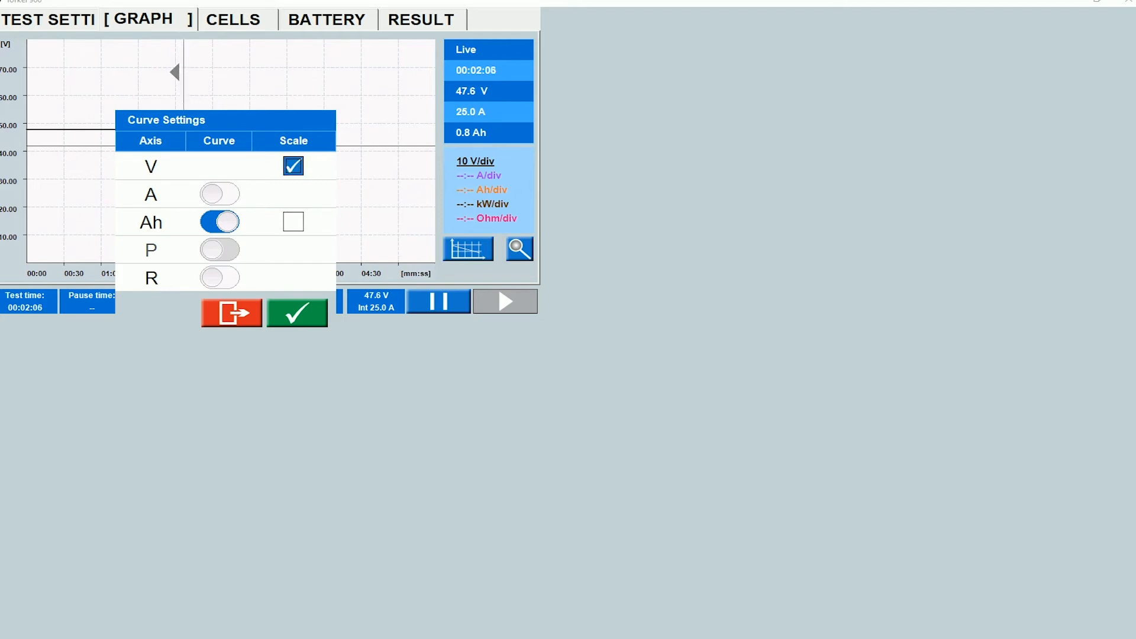
{"action": "left_click", "coordinate": [296, 313]}
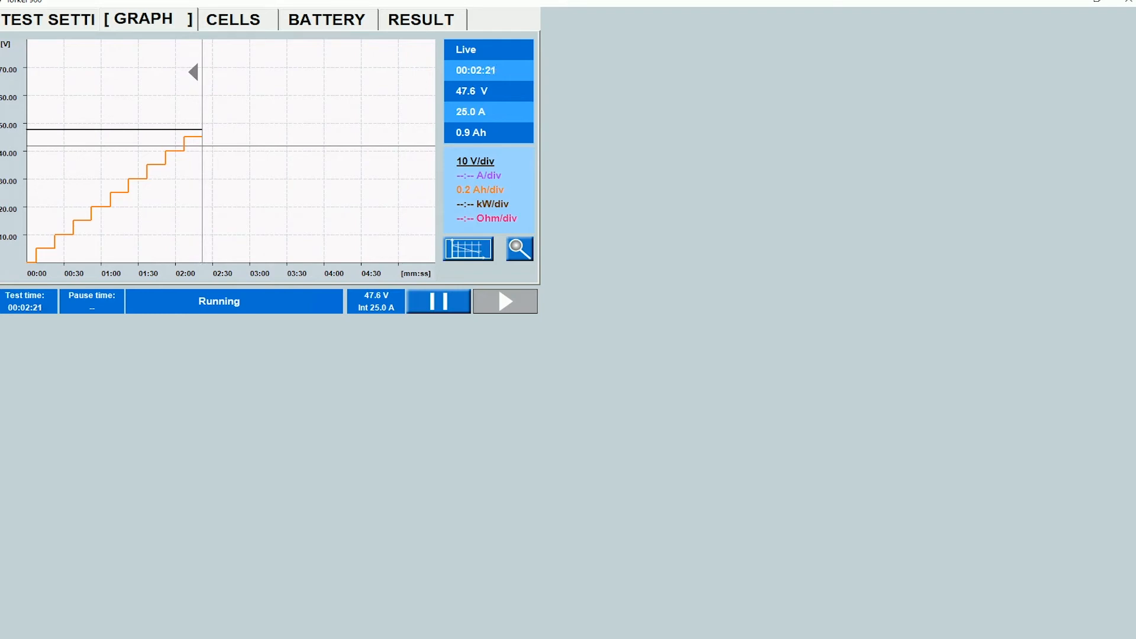
{"action": "left_click", "coordinate": [232, 20]}
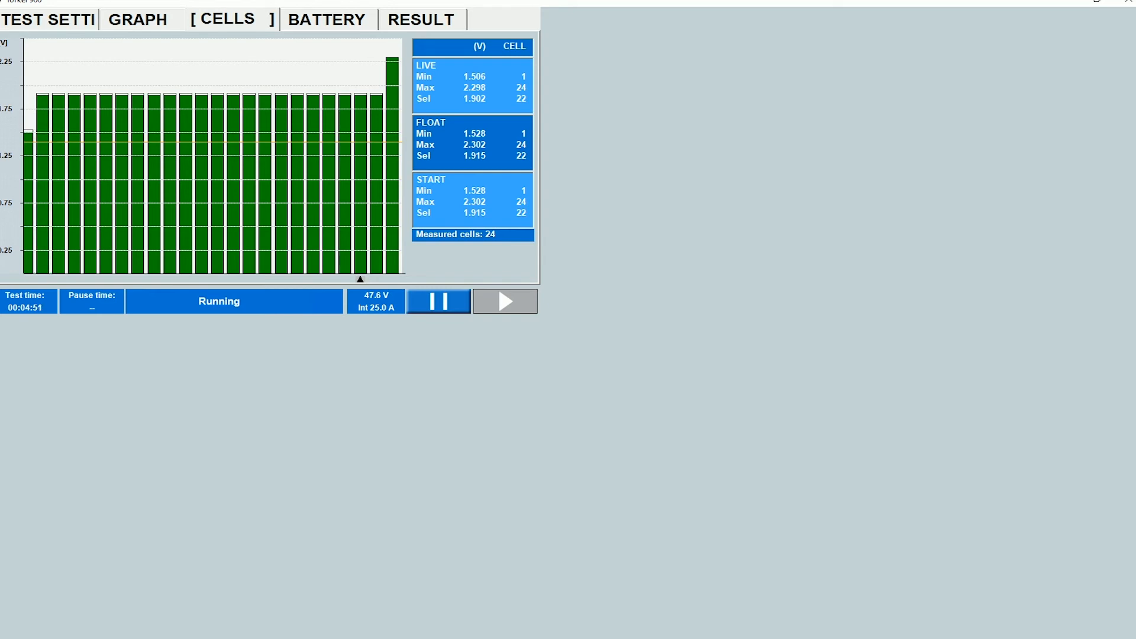
{"action": "mouse_move", "coordinate": [438, 300]}
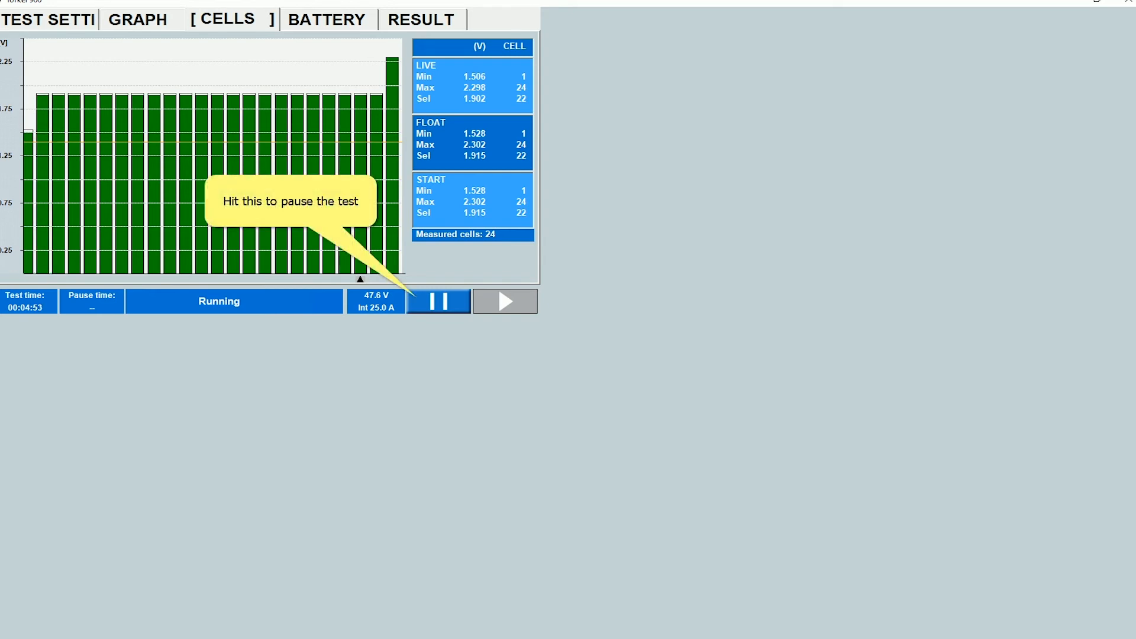
Pause the 25.0 A capacity test, then resume it after about 26 seconds.
{"action": "left_click", "coordinate": [439, 301]}
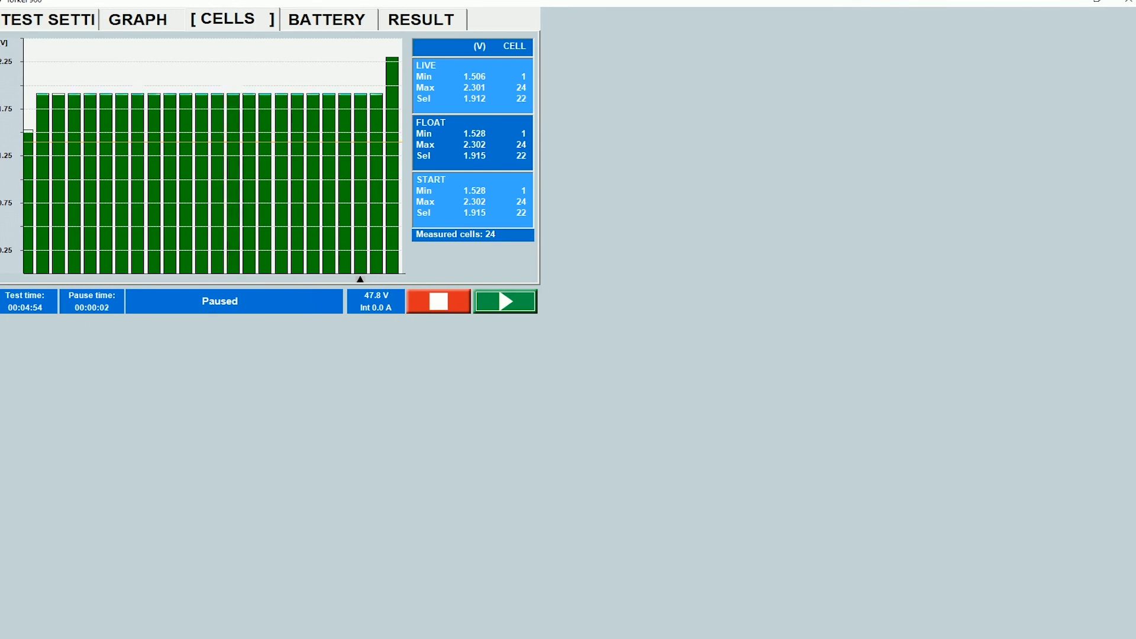
{"action": "mouse_move", "coordinate": [90, 300]}
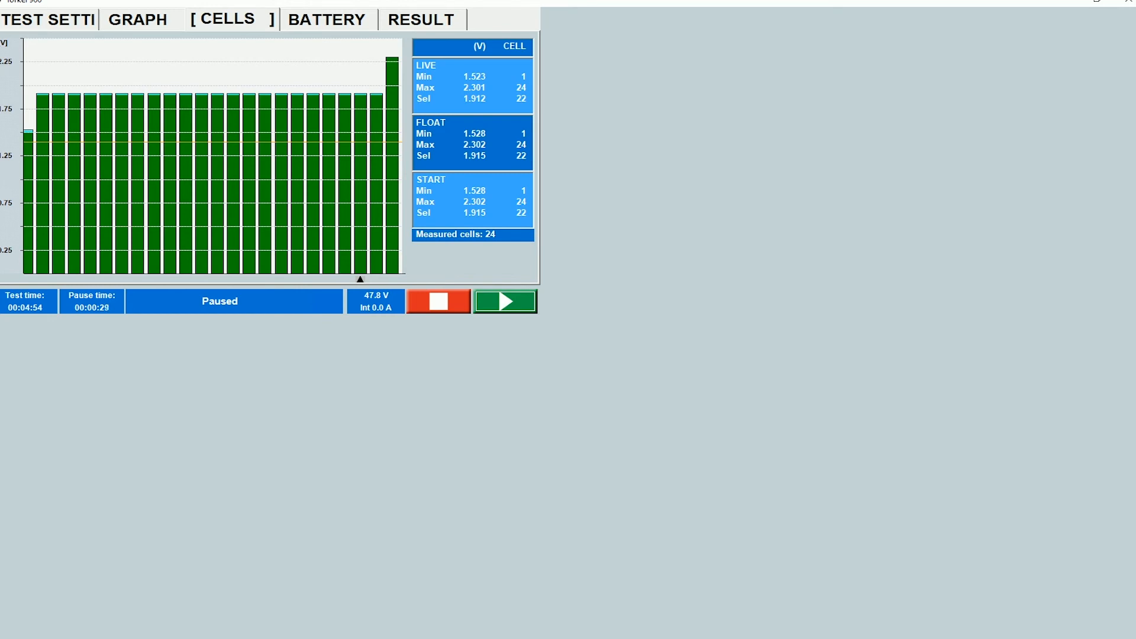
{"action": "left_click", "coordinate": [505, 301]}
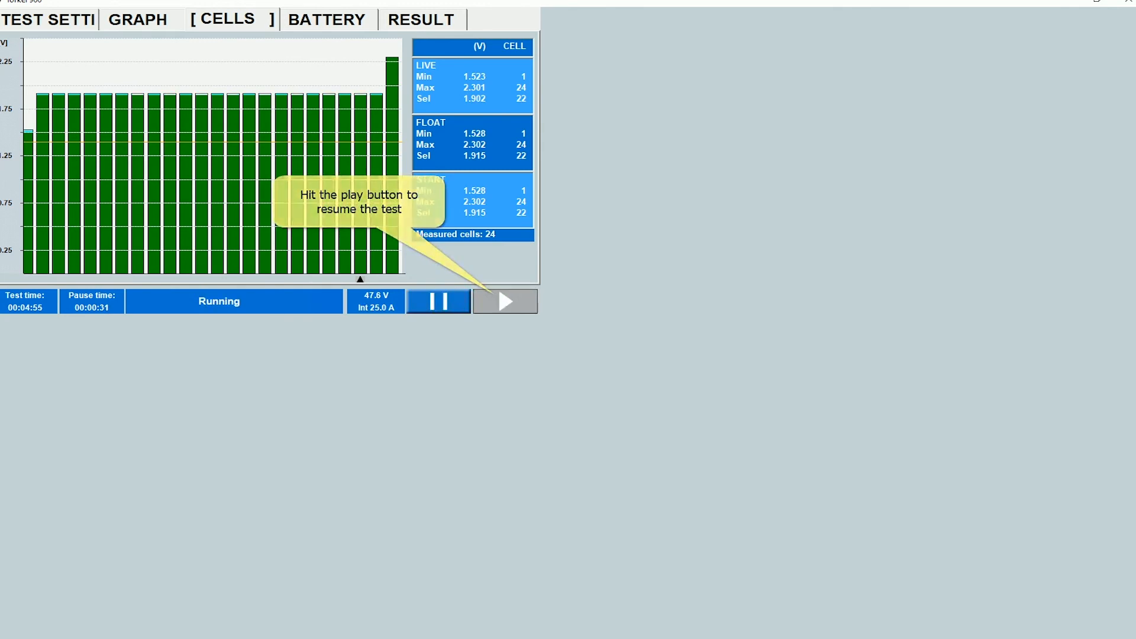
Show the GRAPH tab plotting live capacity and voltage at 25.0 A.
{"action": "left_click", "coordinate": [137, 19]}
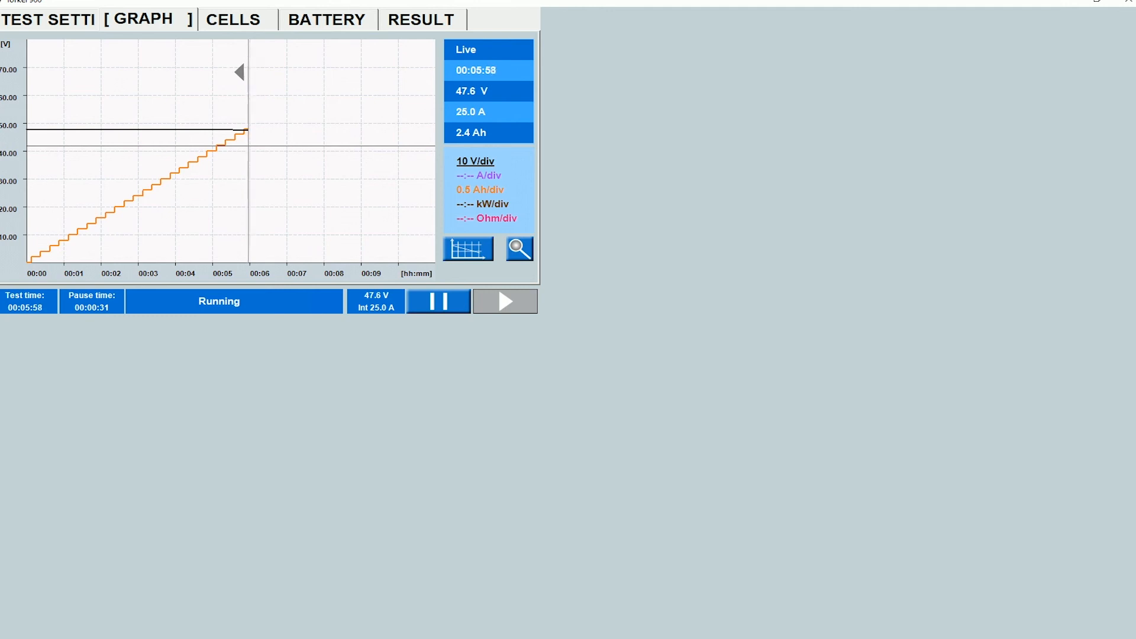
Show the TEST SETTINGS tab with the 42.0 V stop and 1.400 V/cell limits.
{"action": "left_click", "coordinate": [48, 19]}
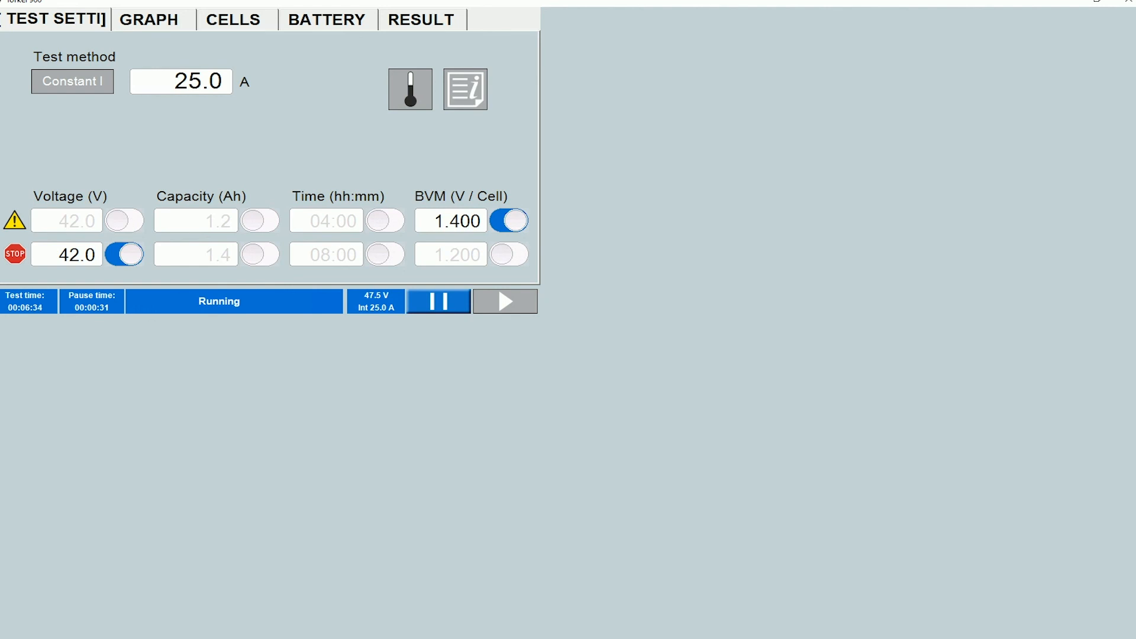
{"action": "left_click", "coordinate": [233, 19]}
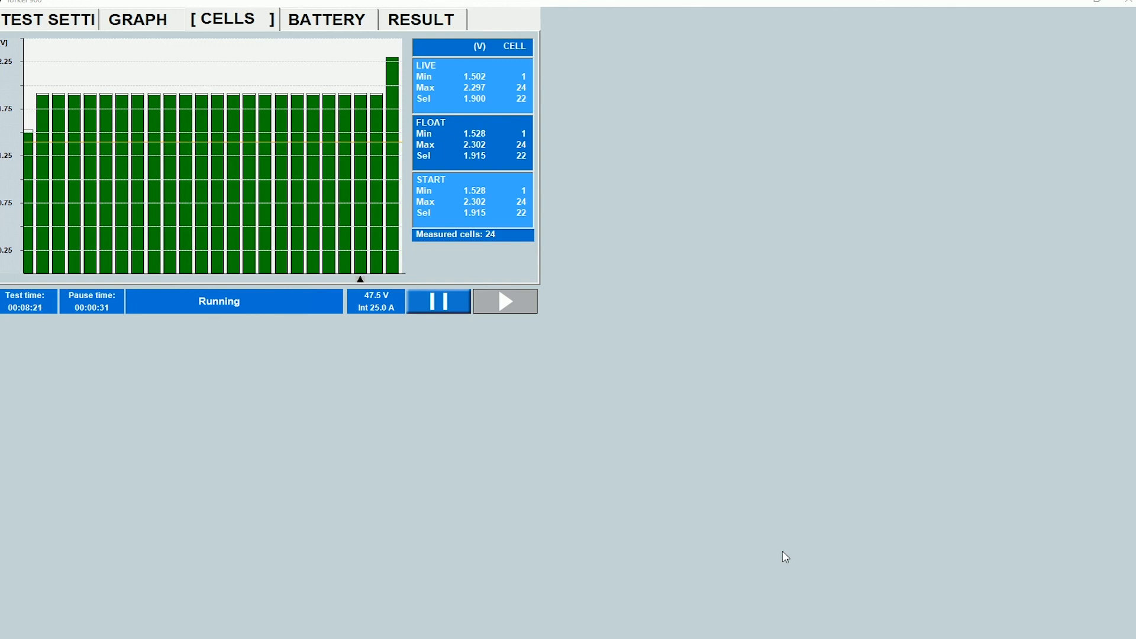
{"action": "mouse_move", "coordinate": [196, 339]}
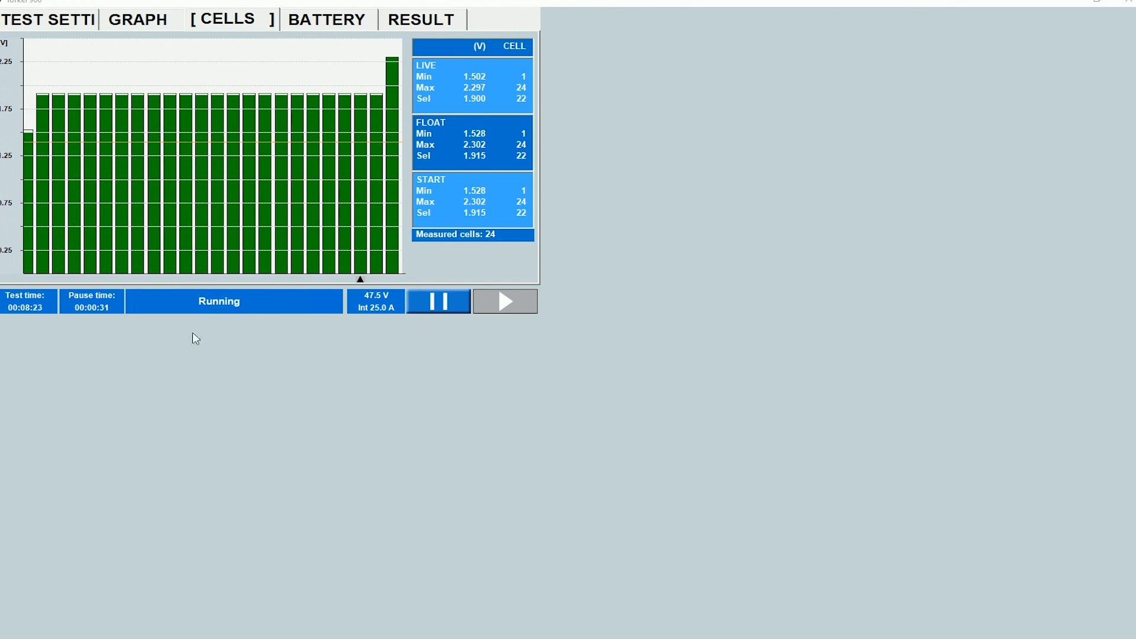
{"action": "mouse_move", "coordinate": [249, 374]}
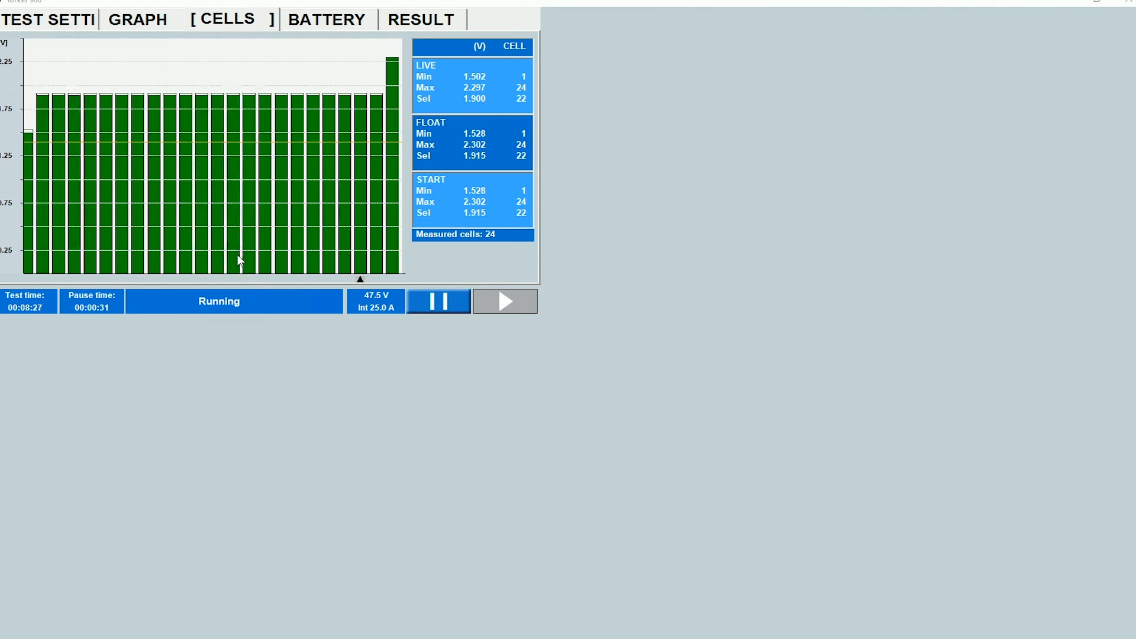
{"action": "mouse_move", "coordinate": [232, 268]}
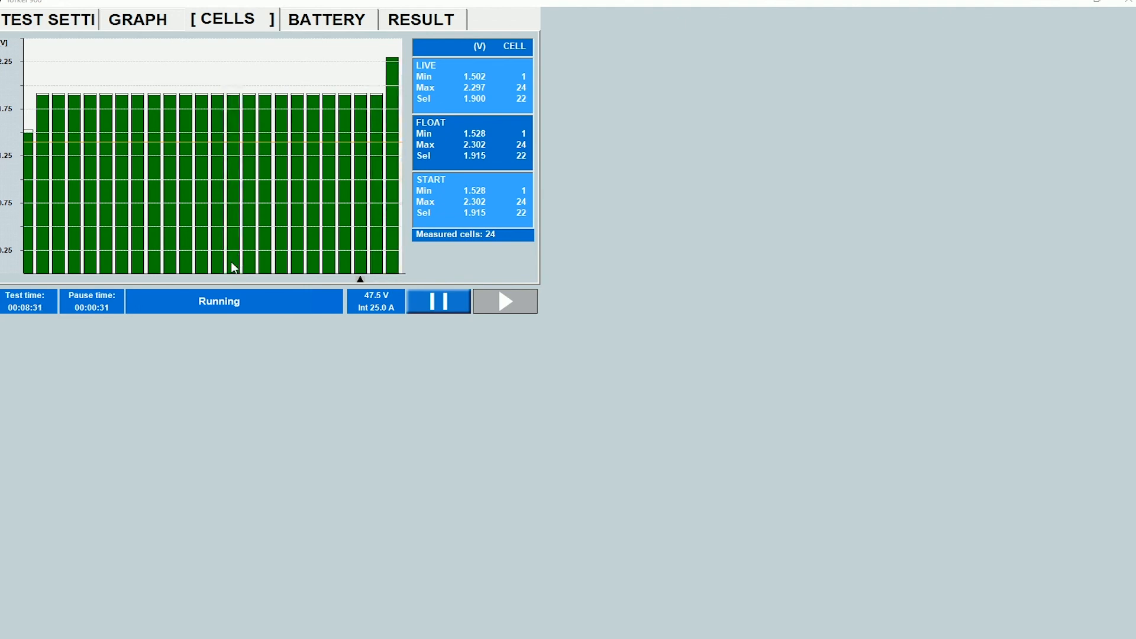
{"action": "mouse_move", "coordinate": [331, 375]}
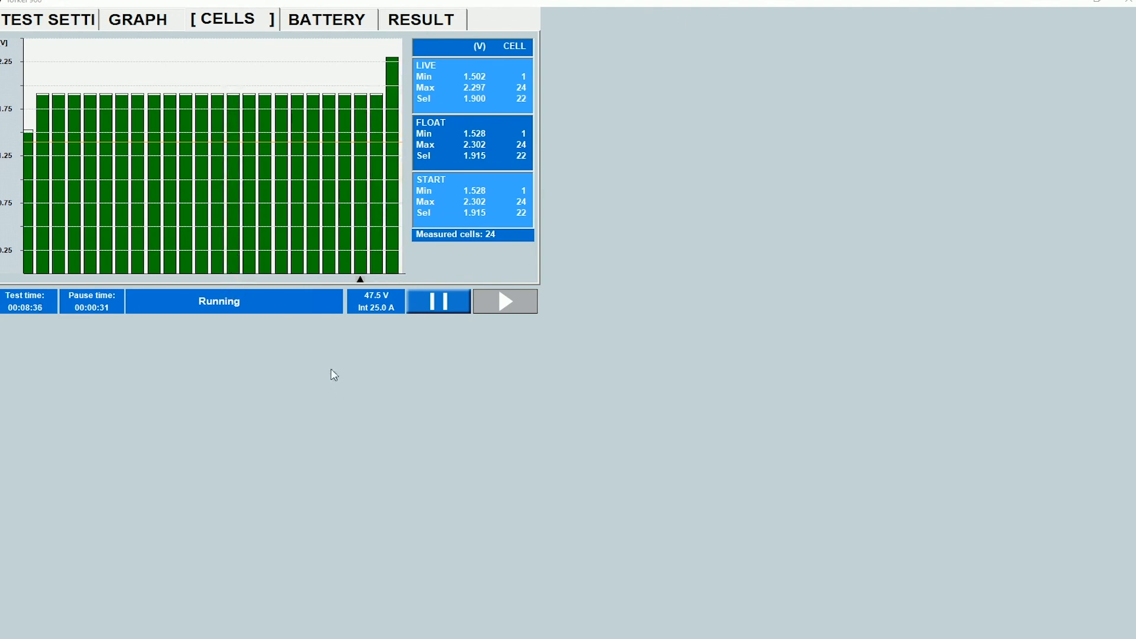
{"action": "mouse_move", "coordinate": [323, 355]}
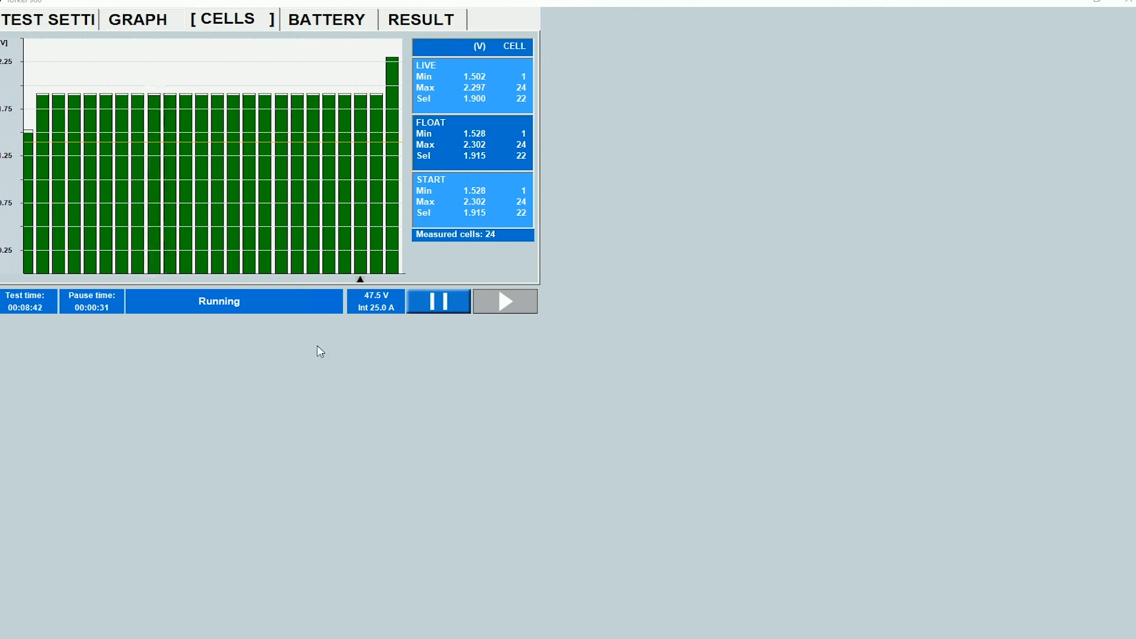
{"action": "mouse_move", "coordinate": [437, 363]}
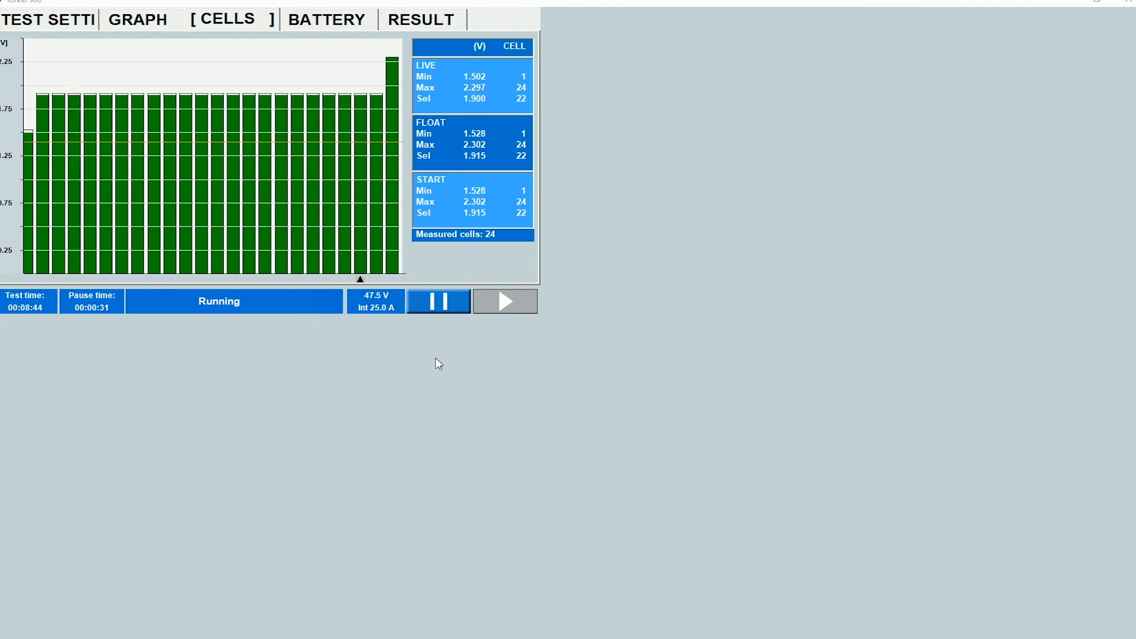
{"action": "mouse_move", "coordinate": [442, 334]}
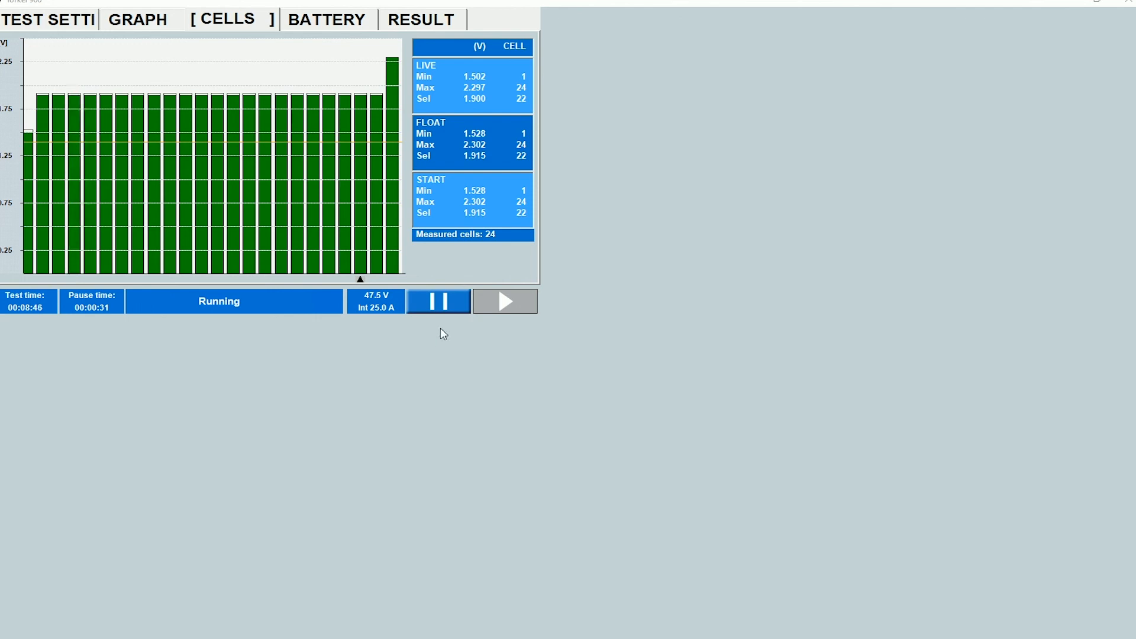
{"action": "mouse_move", "coordinate": [448, 310]}
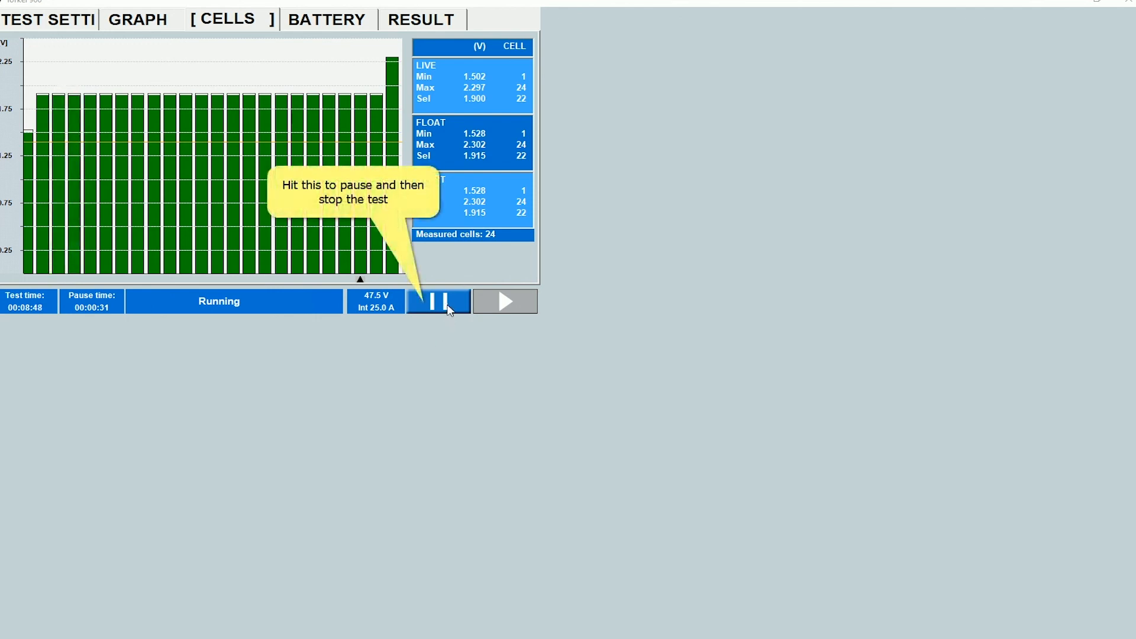
Pause the test at 8:49 and bring up the Stop Test prompt.
{"action": "left_click", "coordinate": [437, 301]}
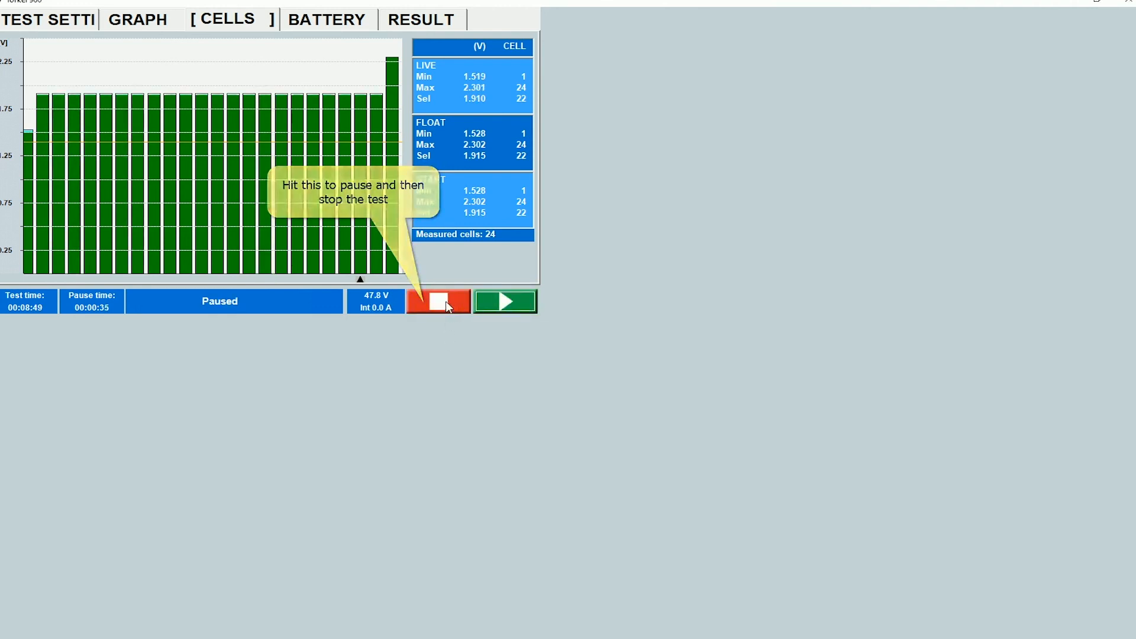
{"action": "left_click", "coordinate": [438, 301]}
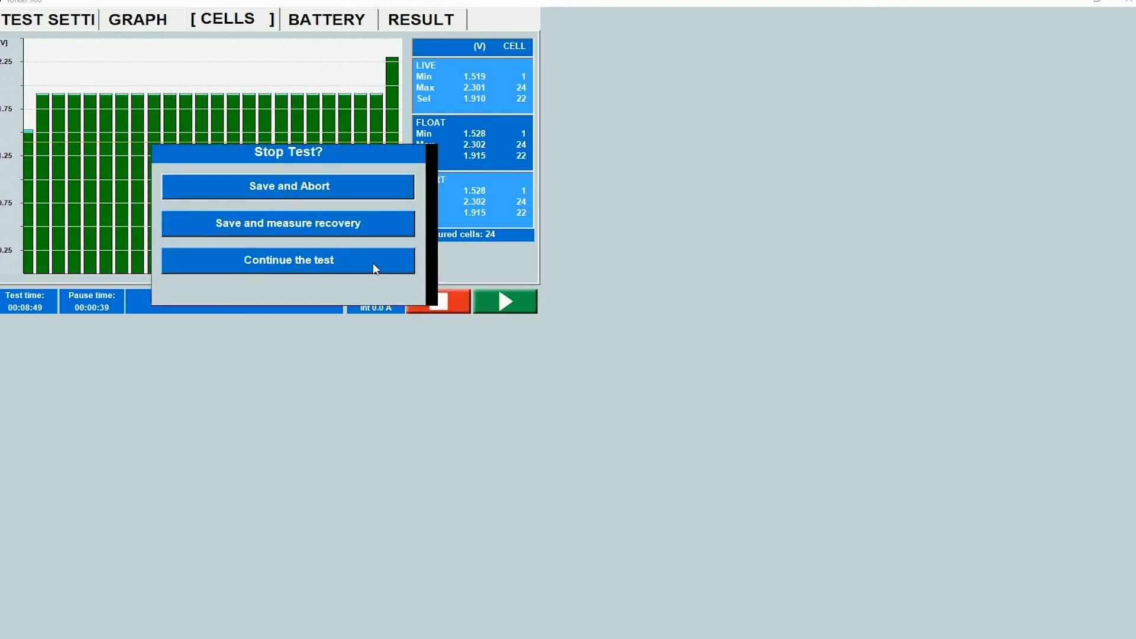
{"action": "mouse_move", "coordinate": [303, 232]}
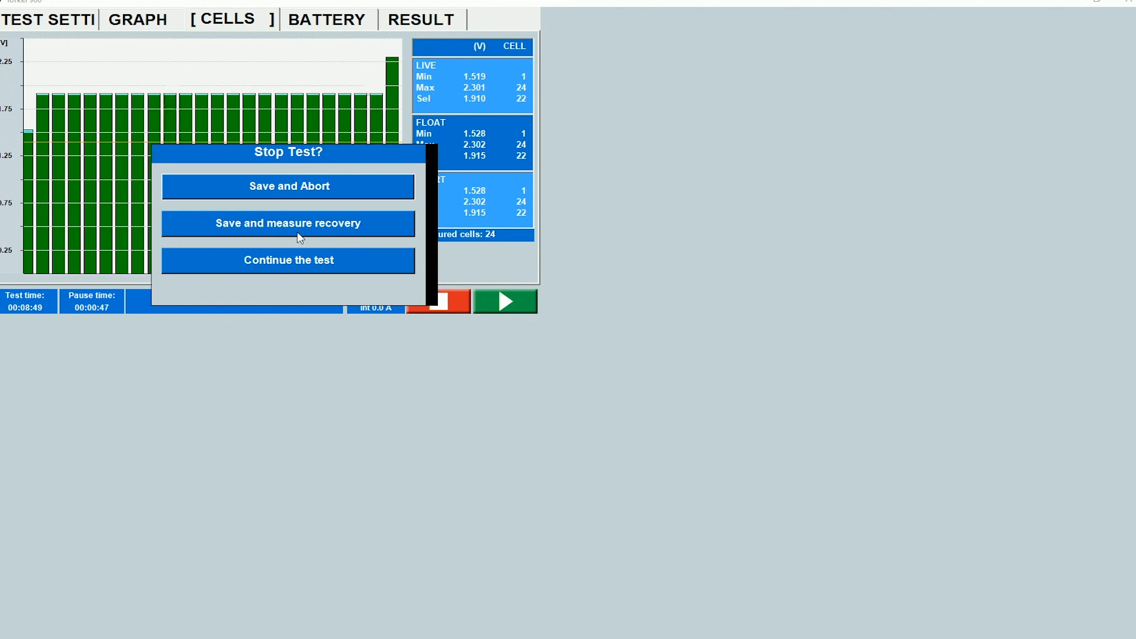
{"action": "mouse_move", "coordinate": [419, 266]}
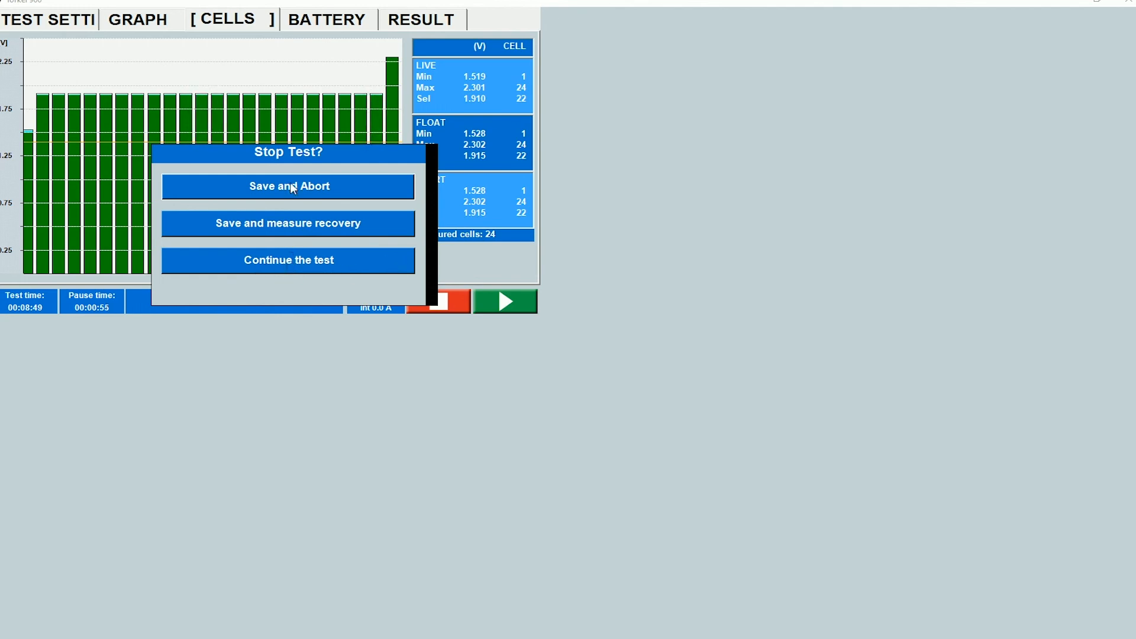
{"action": "mouse_move", "coordinate": [302, 190]}
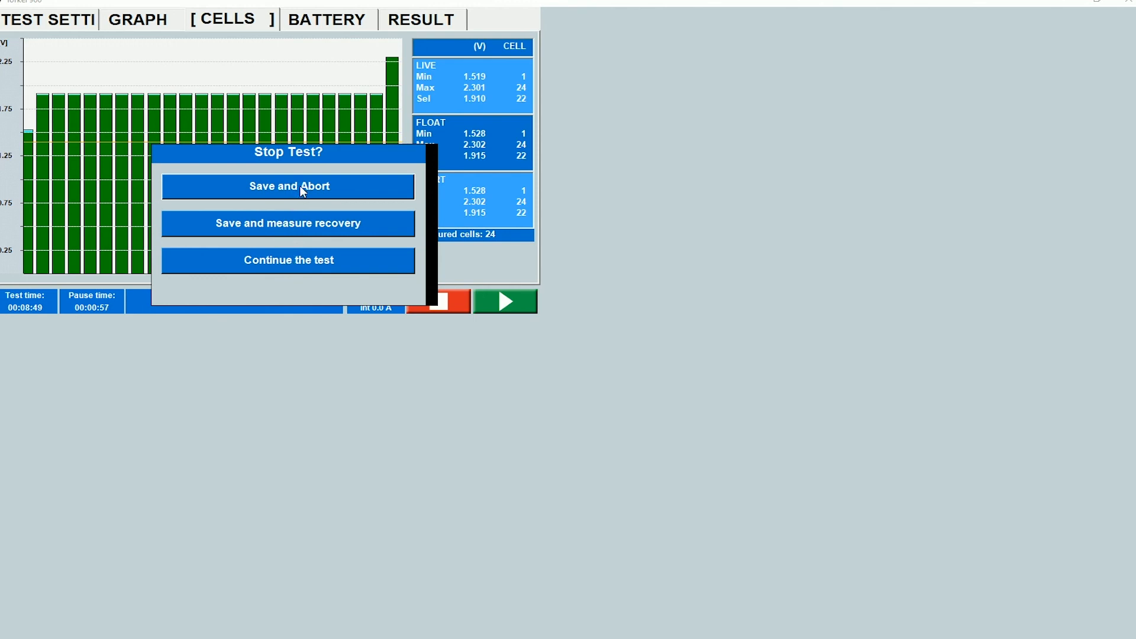
Choose Save and Abort to stop the test and save its results.
{"action": "left_click", "coordinate": [288, 186]}
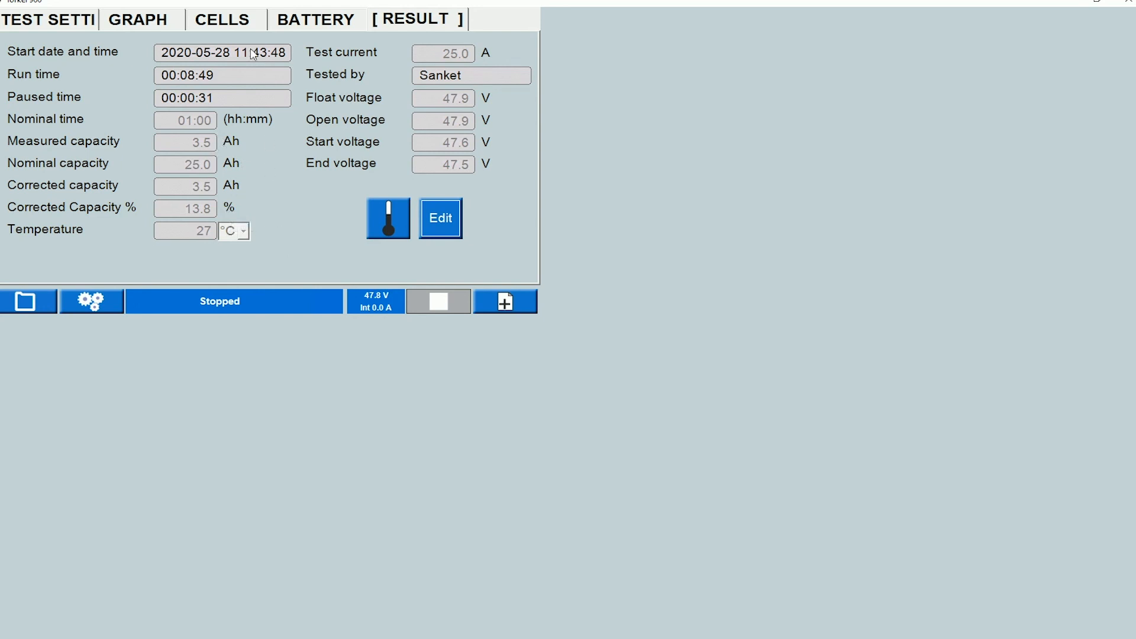
{"action": "mouse_move", "coordinate": [471, 77]}
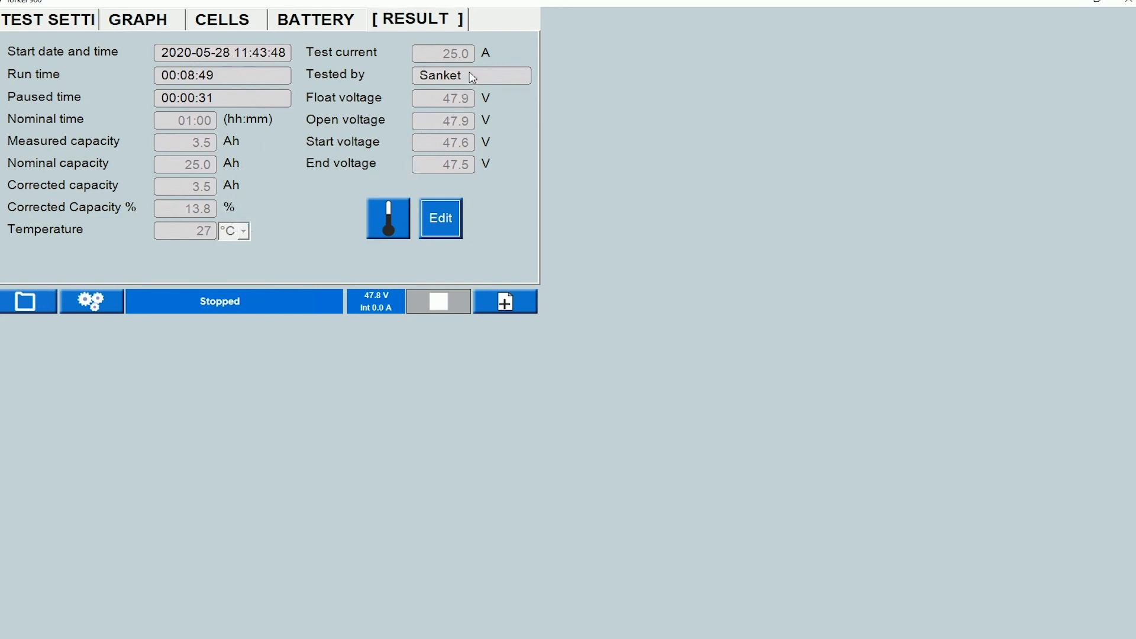
{"action": "mouse_move", "coordinate": [464, 106]}
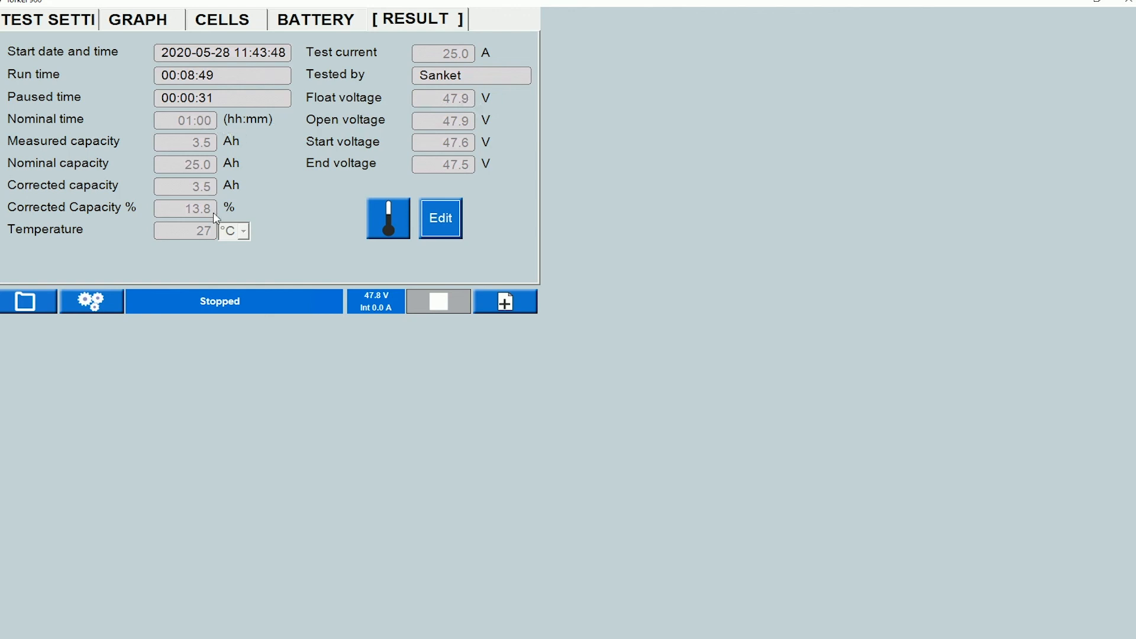
{"action": "mouse_move", "coordinate": [239, 130]}
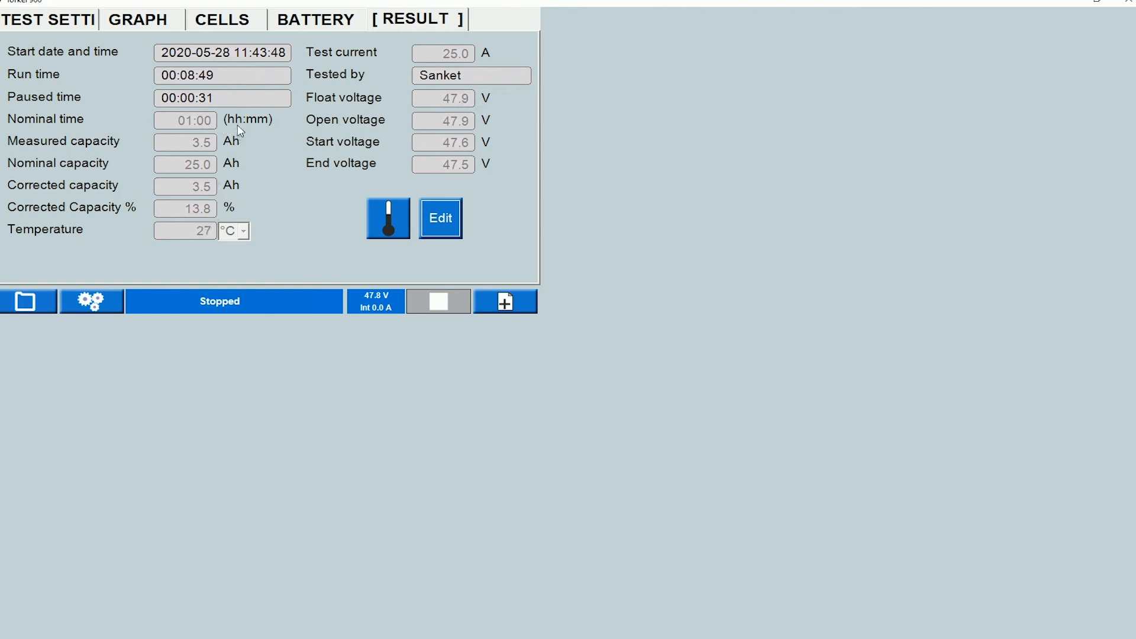
{"action": "mouse_move", "coordinate": [293, 116]}
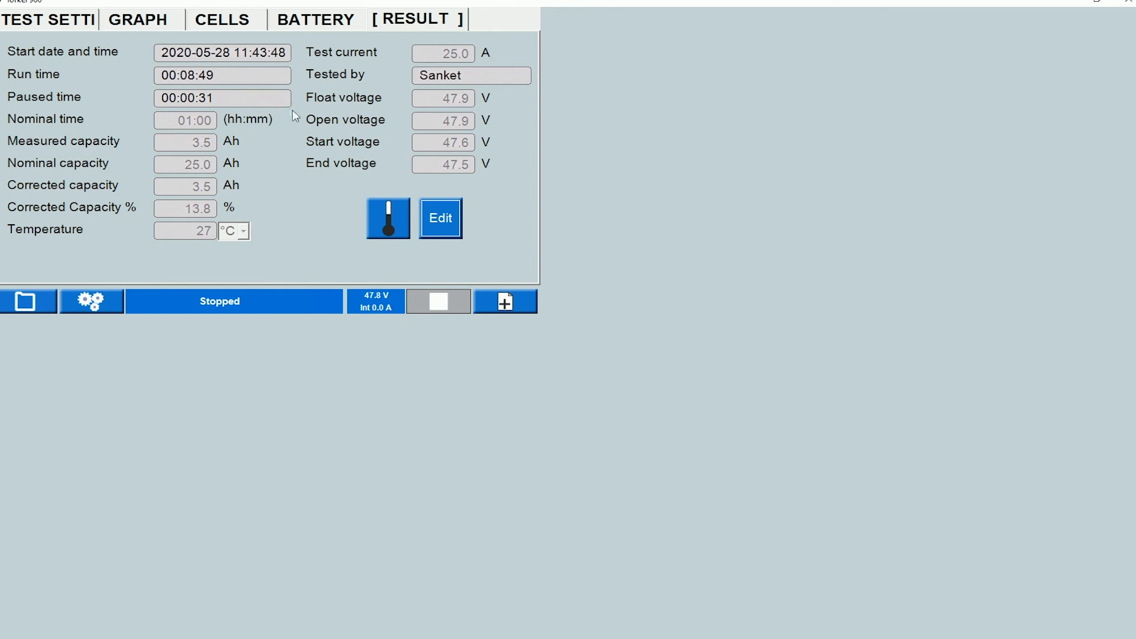
{"action": "mouse_move", "coordinate": [196, 65]}
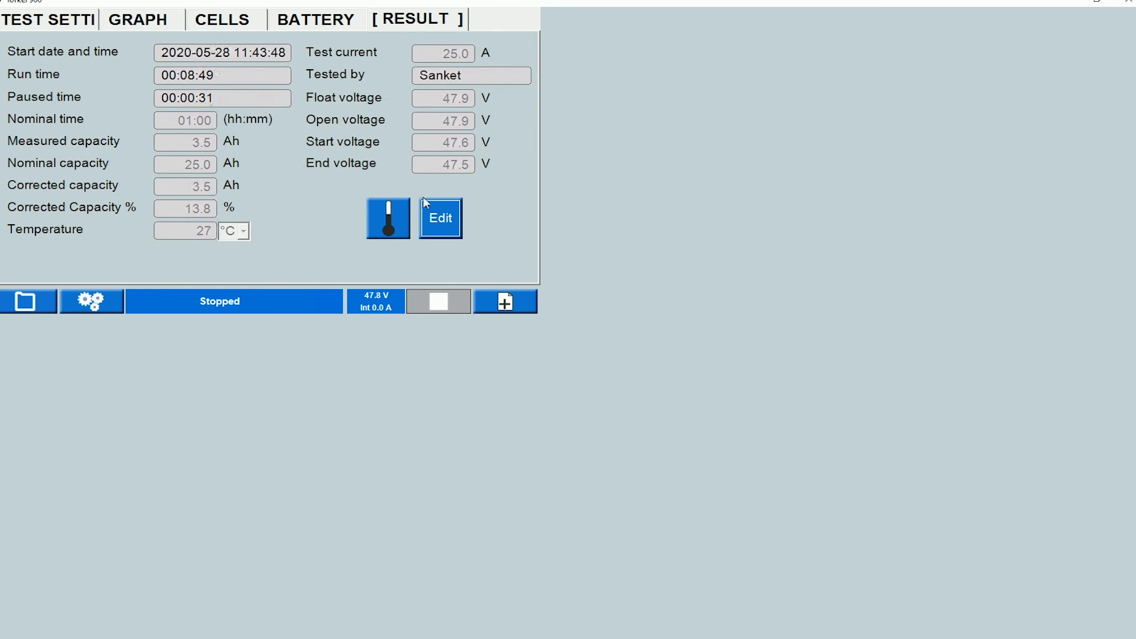
{"action": "mouse_move", "coordinate": [348, 106]}
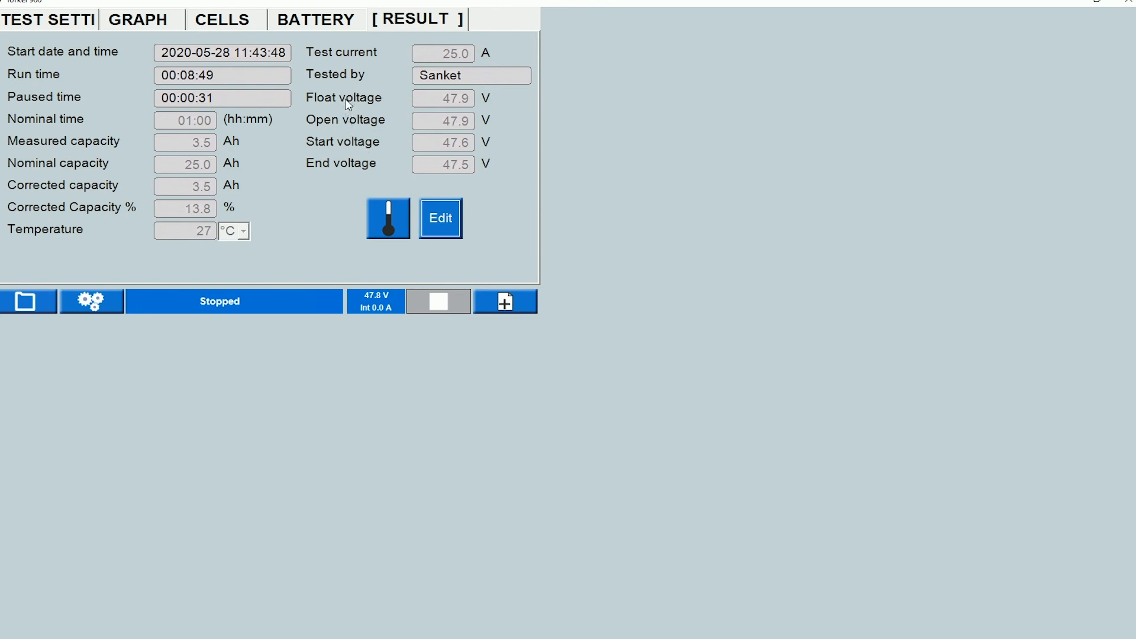